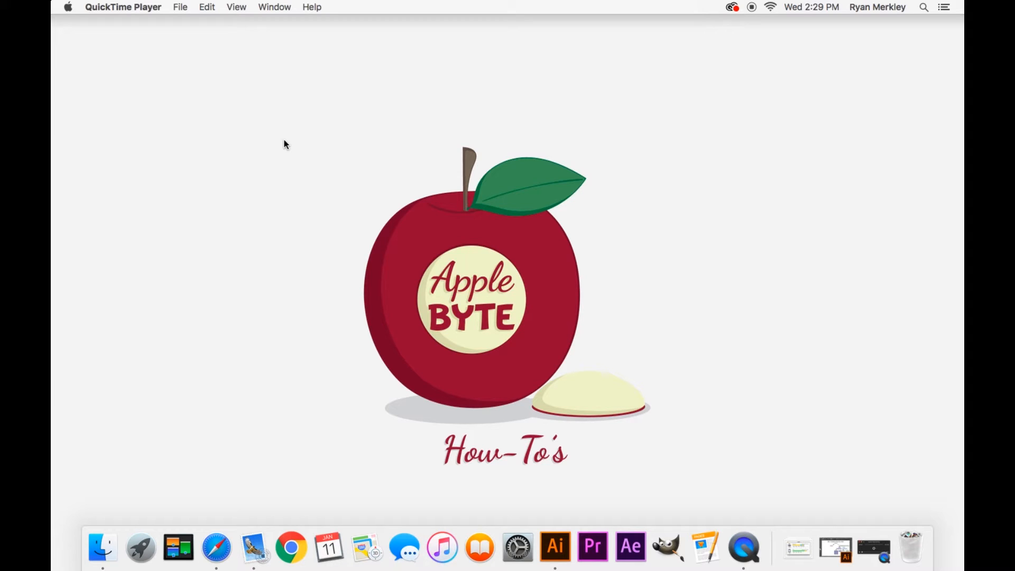
pyautogui.moveTo(303, 162)
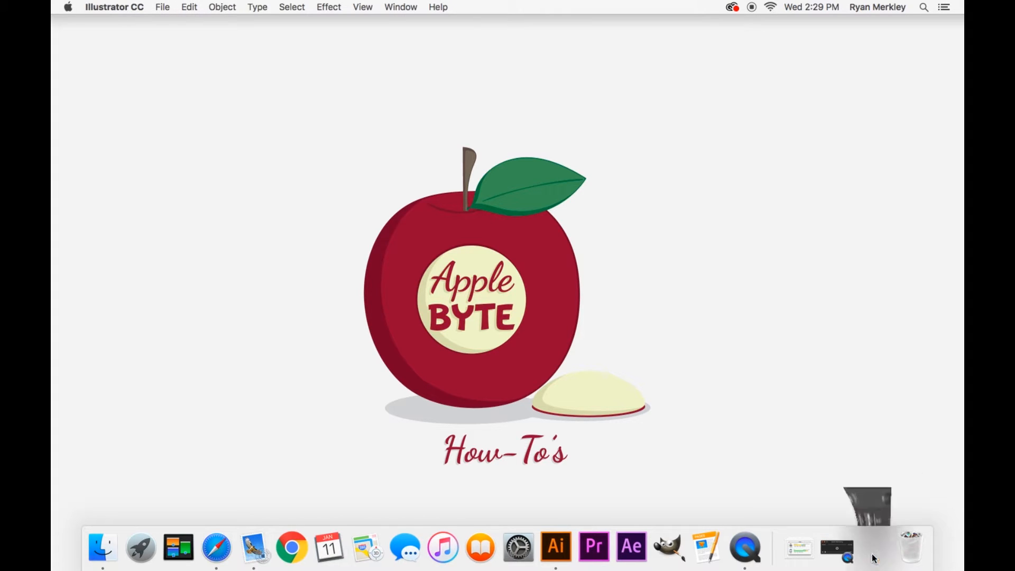
pyautogui.click(553, 547)
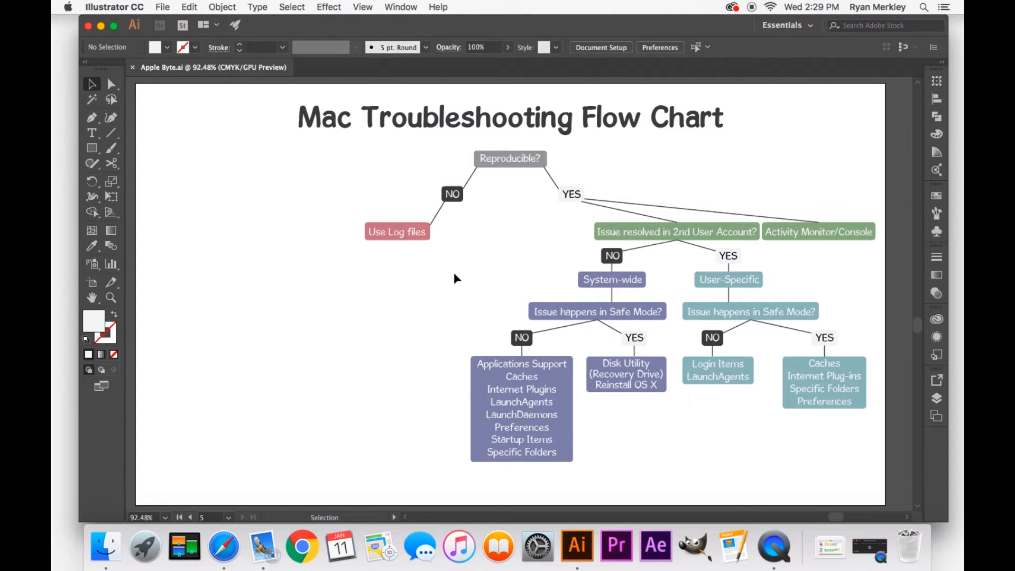
pyautogui.moveTo(275, 218)
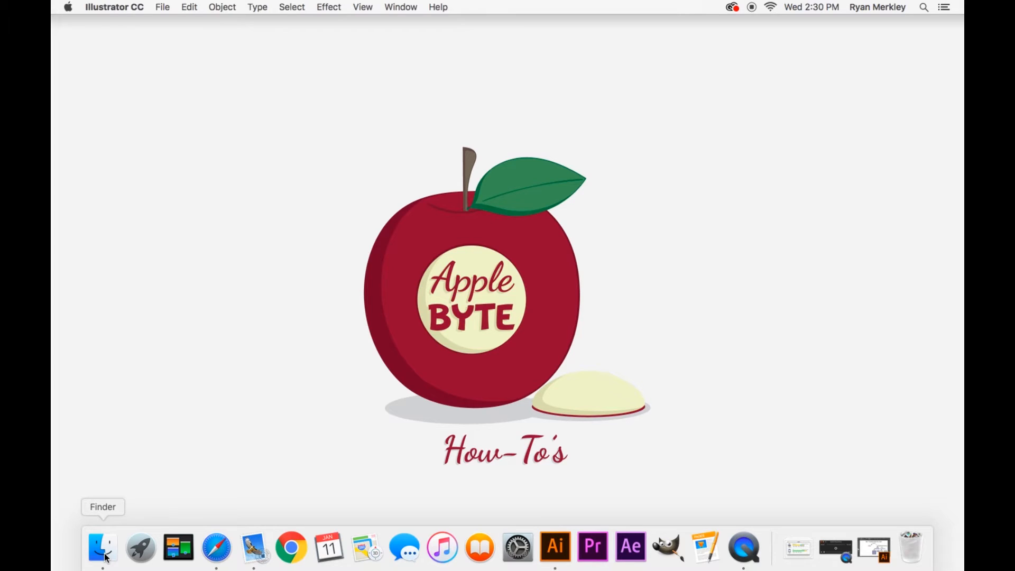
# Navigate Finder to the /var/log folder via Go to Folder with the path /var/log
pyautogui.click(102, 547)
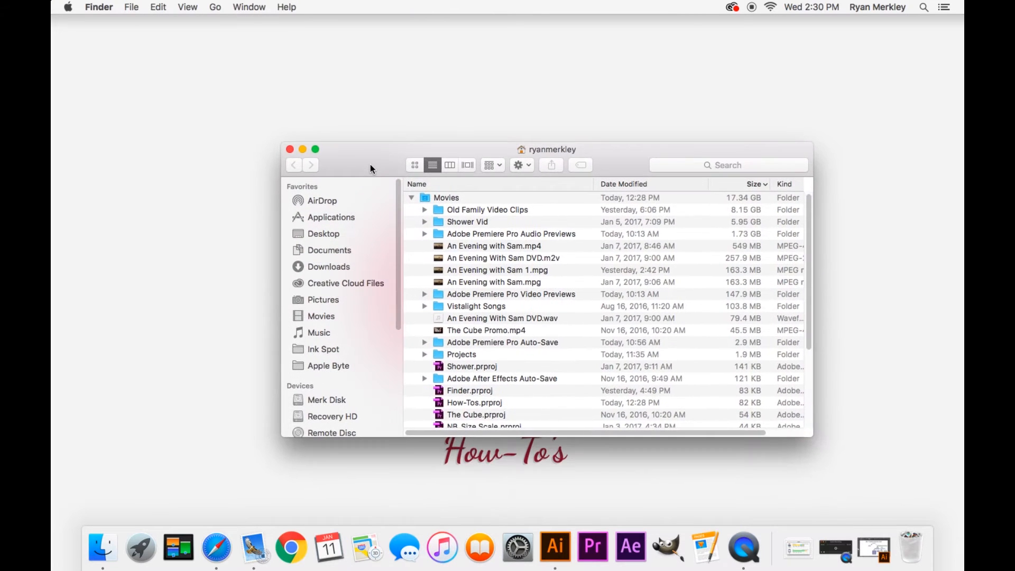
pyautogui.moveTo(219, 6)
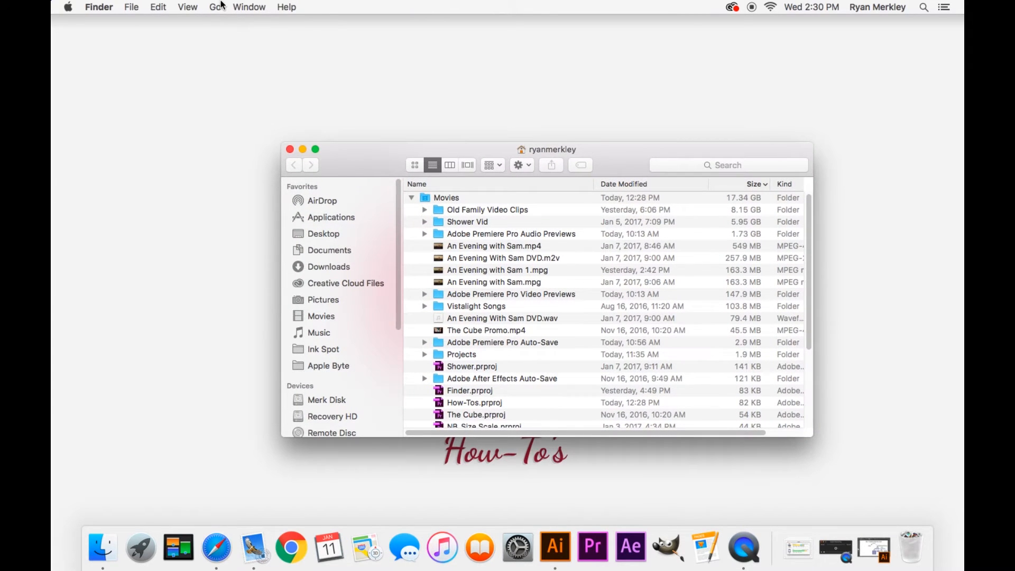
pyautogui.click(218, 8)
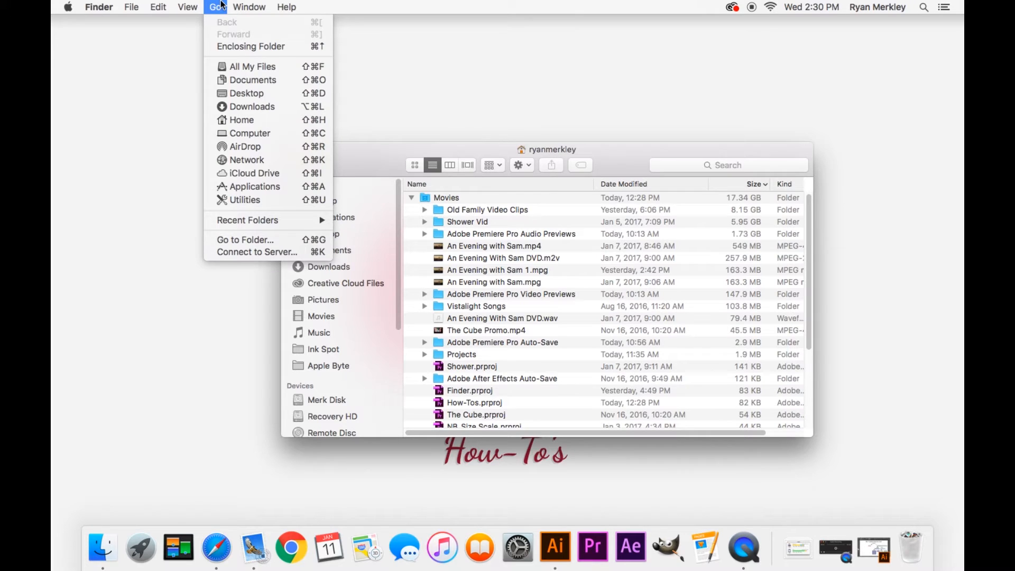
pyautogui.moveTo(253, 79)
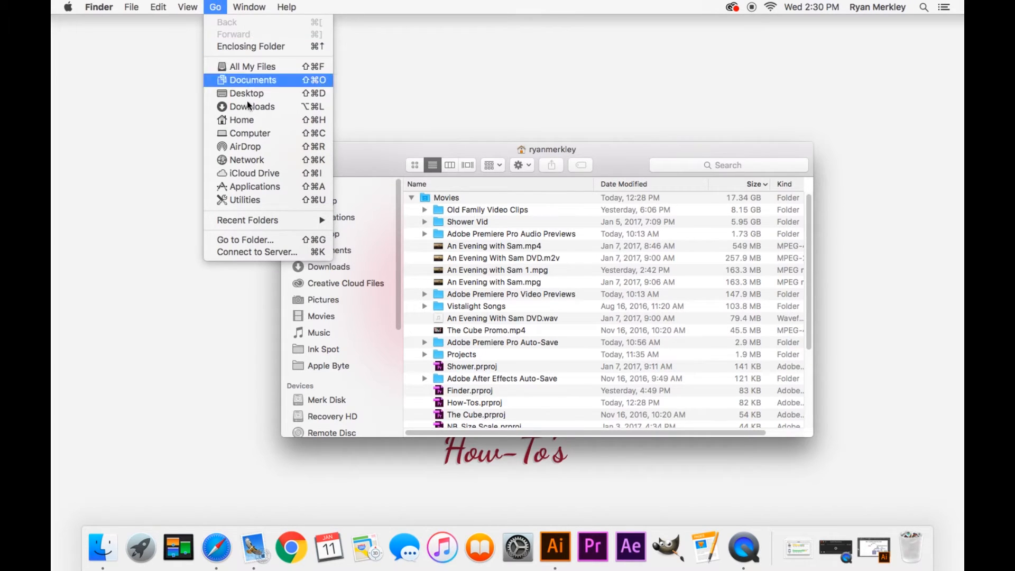
pyautogui.click(244, 241)
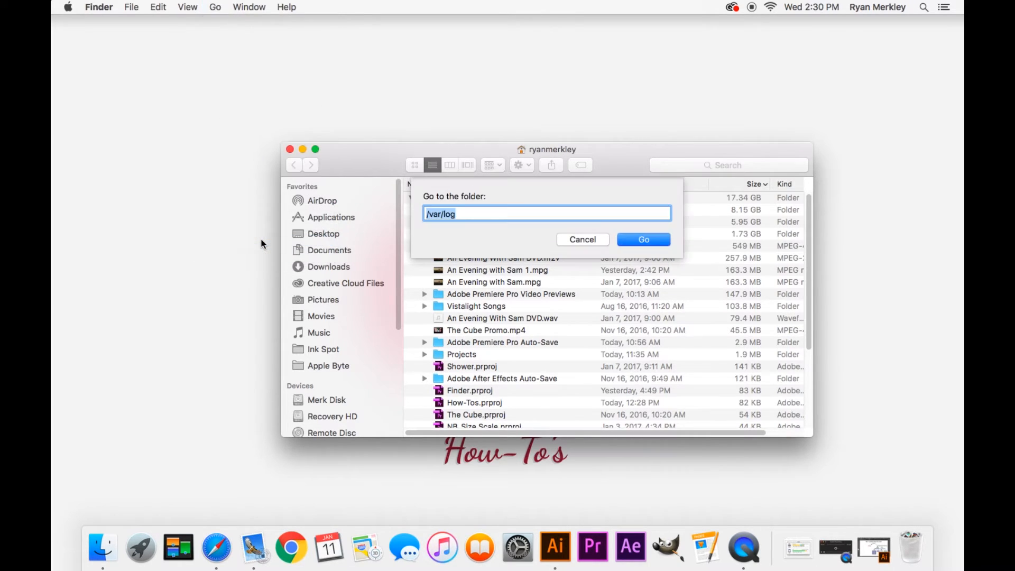
pyautogui.write('/')
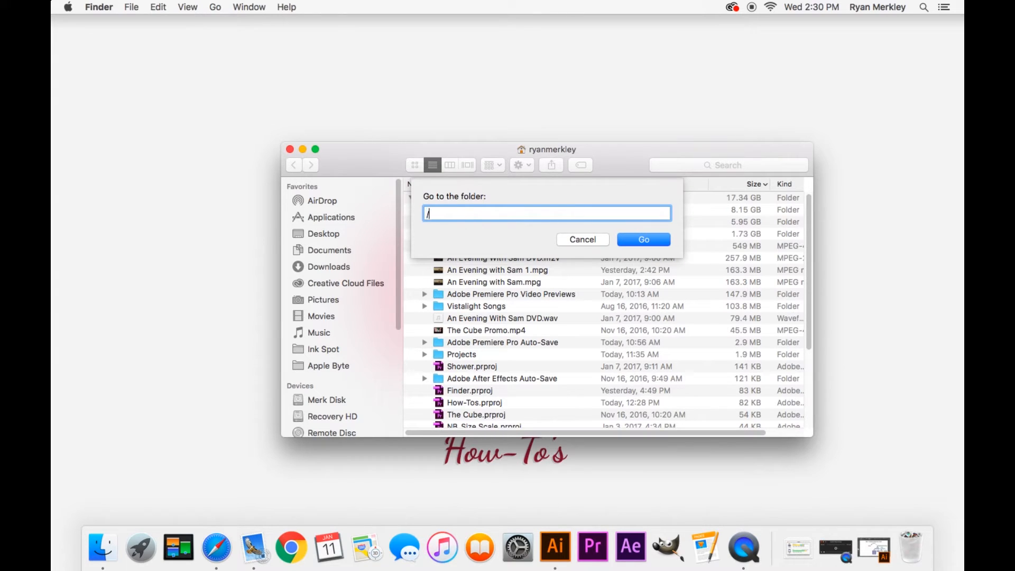
pyautogui.write('var')
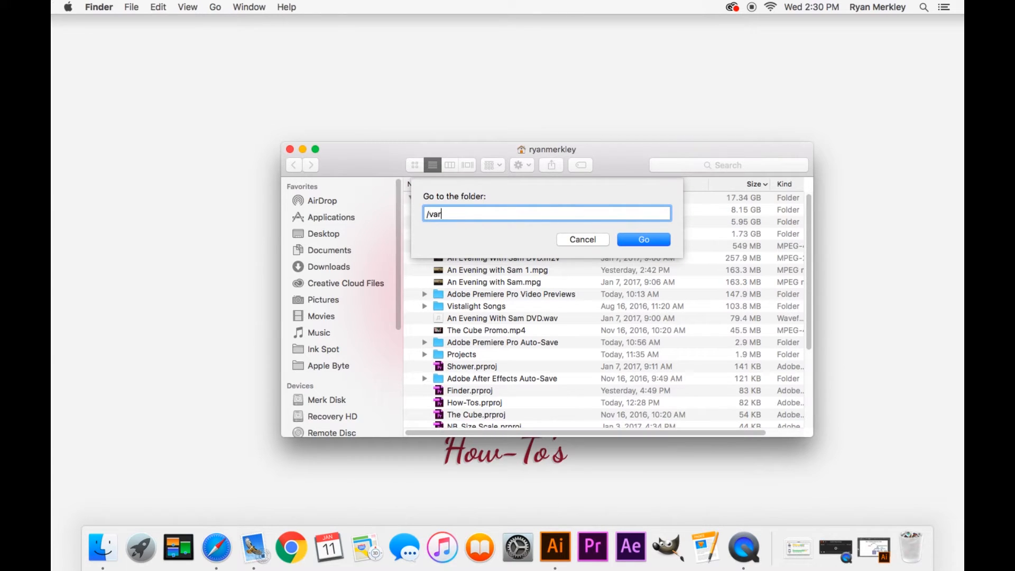
pyautogui.write('/log')
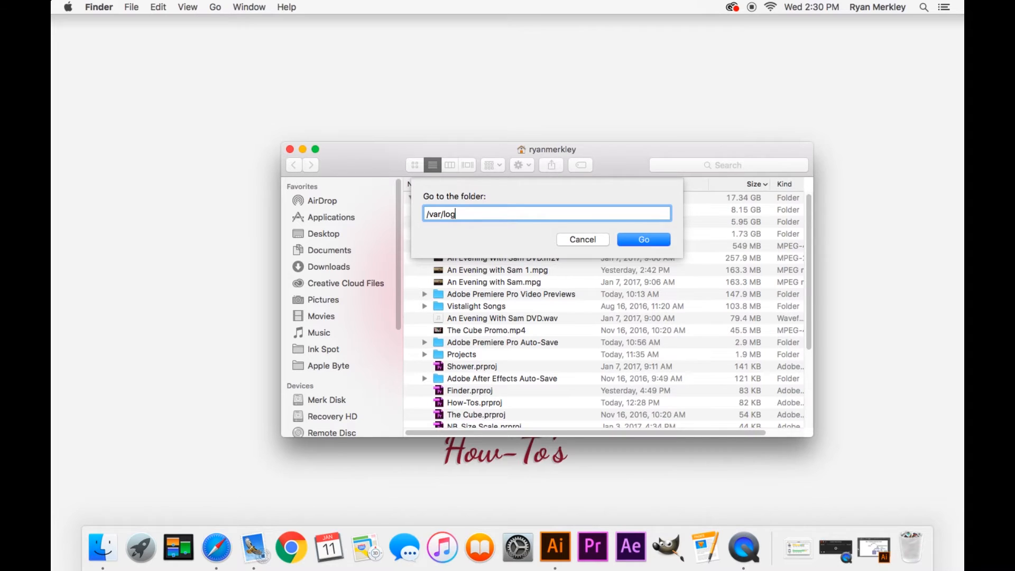
pyautogui.click(643, 240)
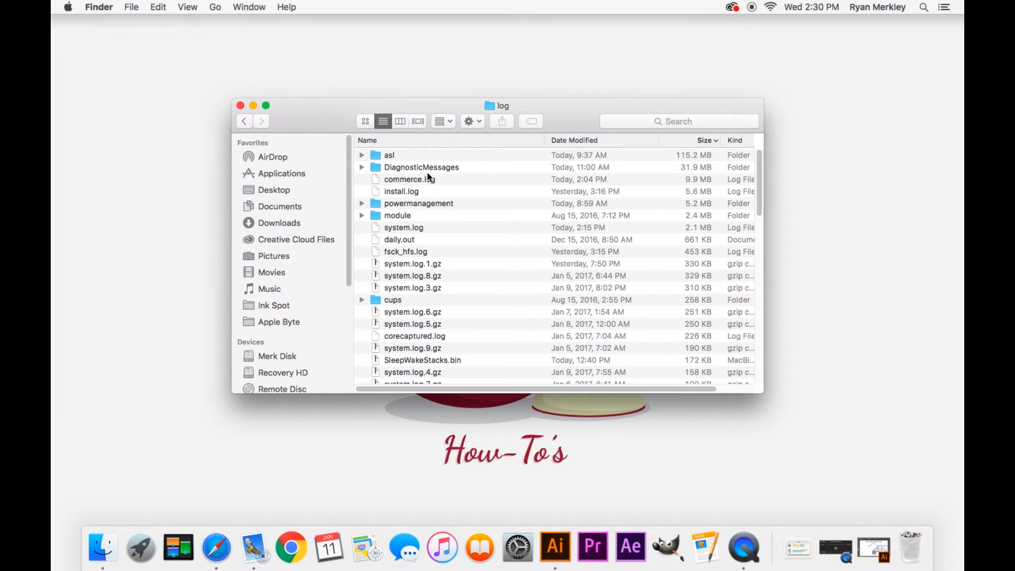
pyautogui.moveTo(480, 133)
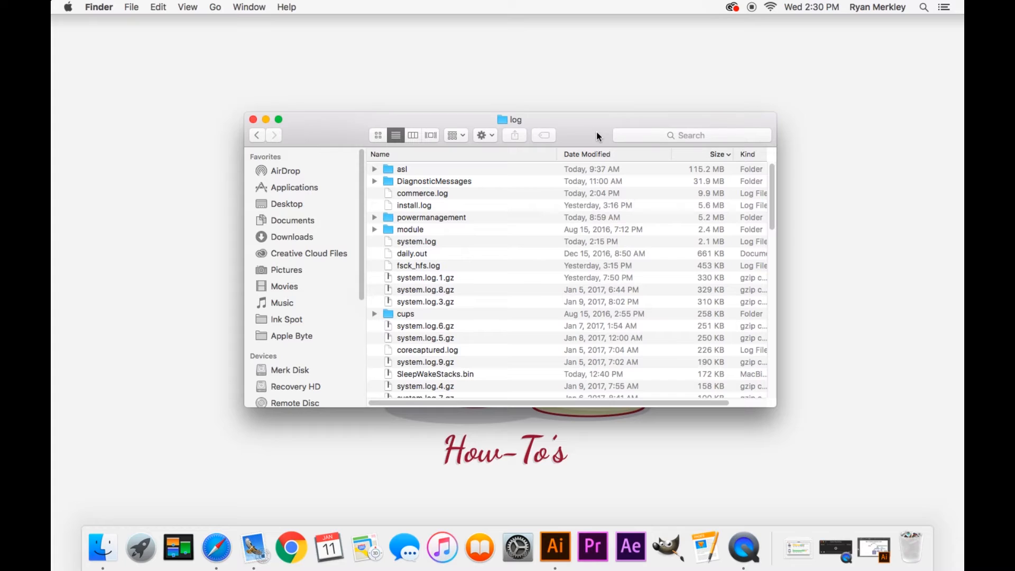
pyautogui.moveTo(554, 246)
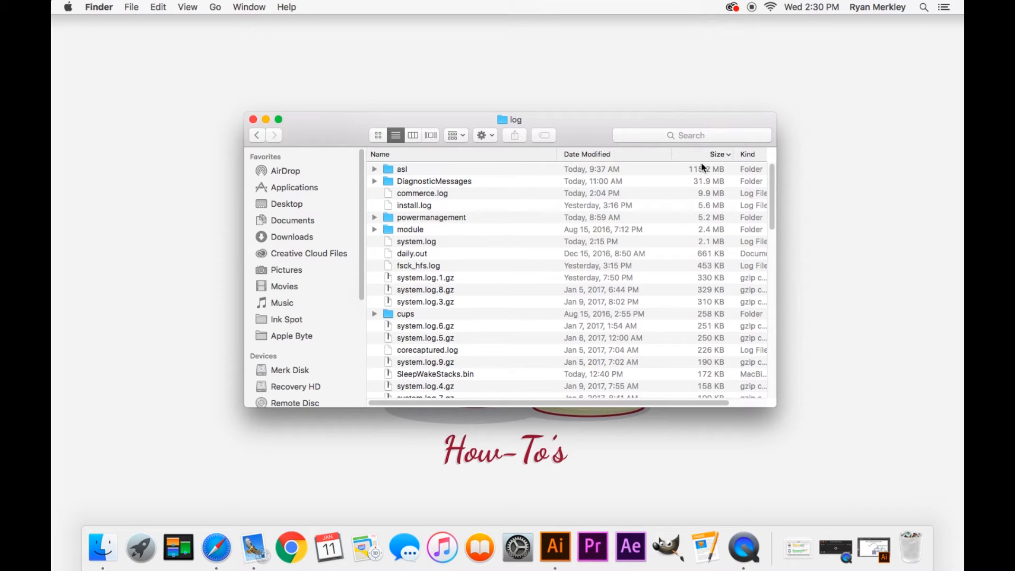
pyautogui.moveTo(673, 177)
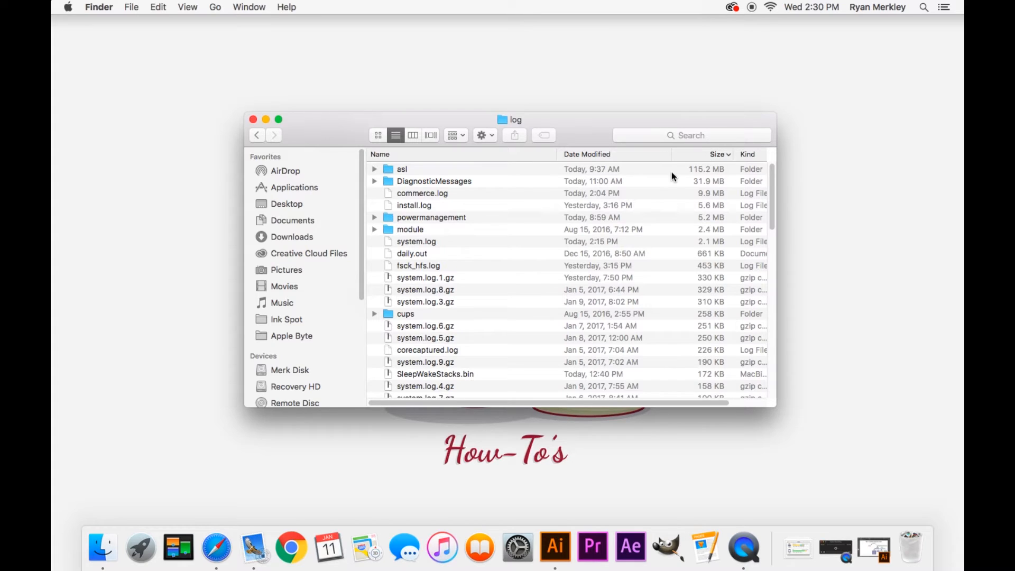
pyautogui.moveTo(401, 143)
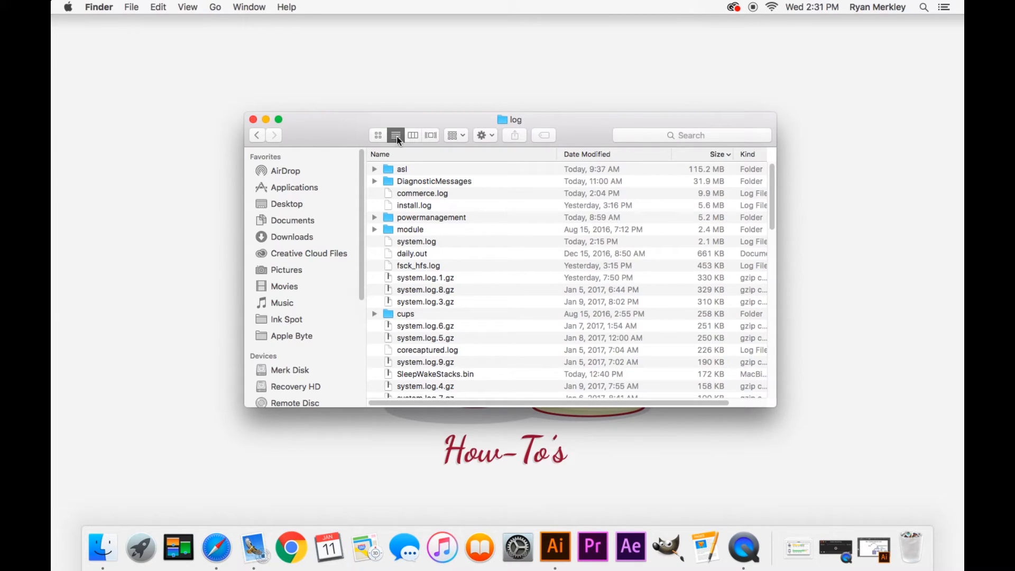
pyautogui.click(482, 135)
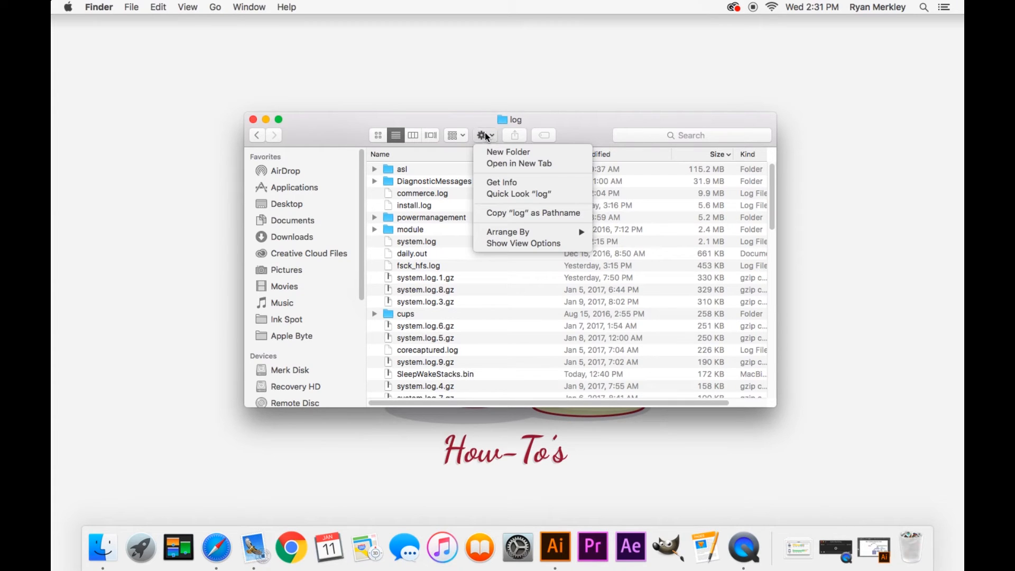
pyautogui.click(523, 244)
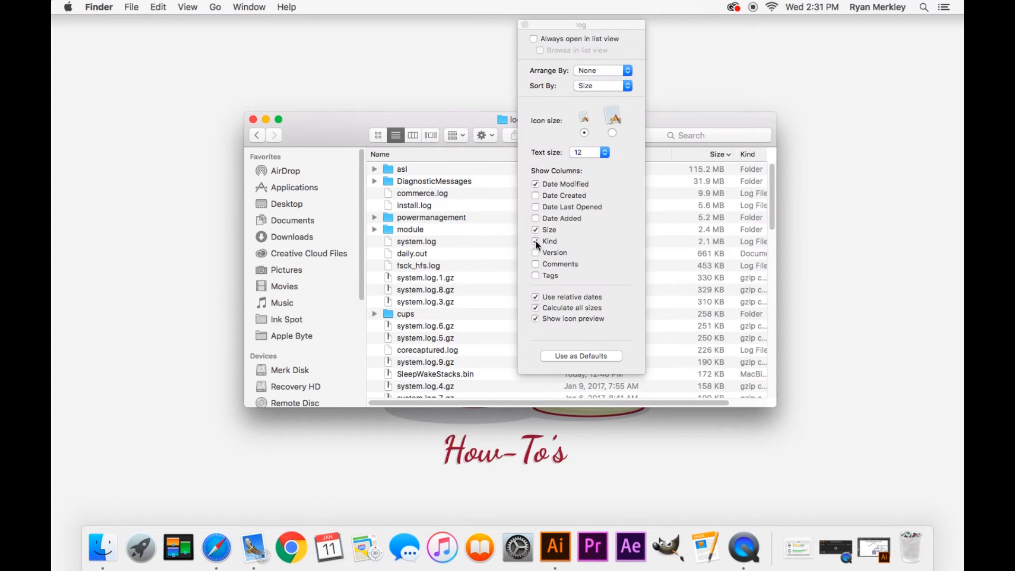
pyautogui.click(535, 241)
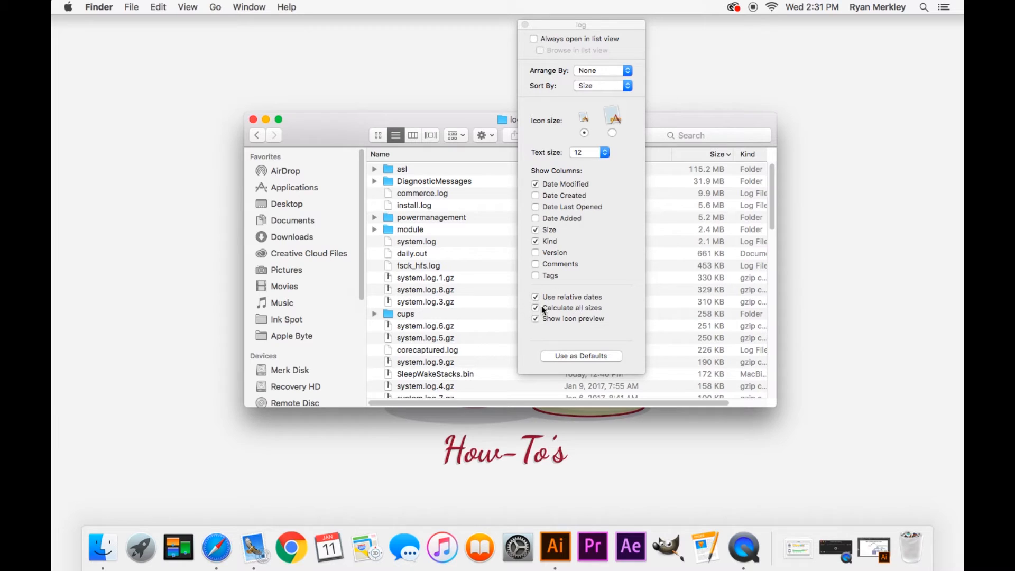
pyautogui.moveTo(524, 24)
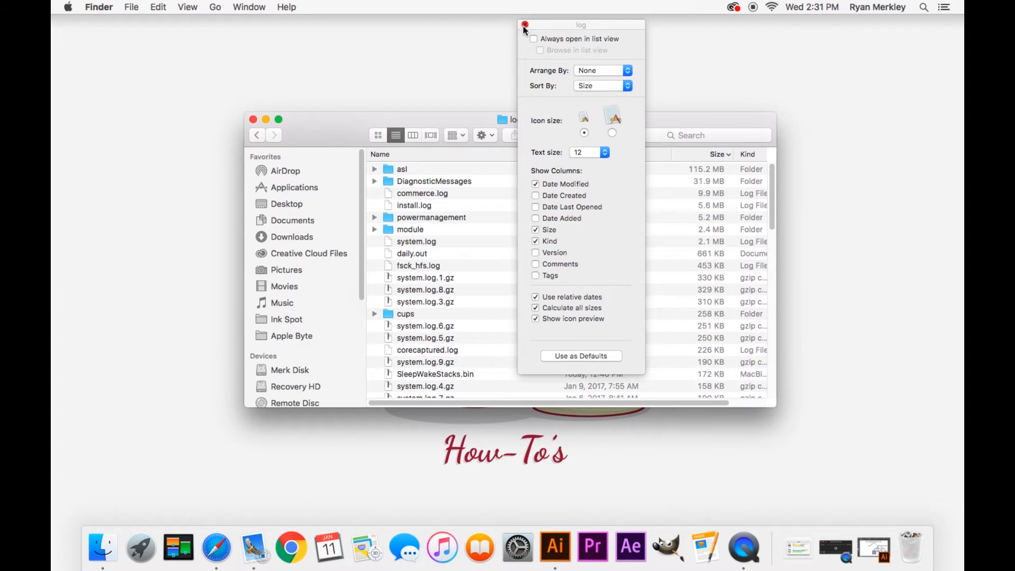
pyautogui.click(524, 24)
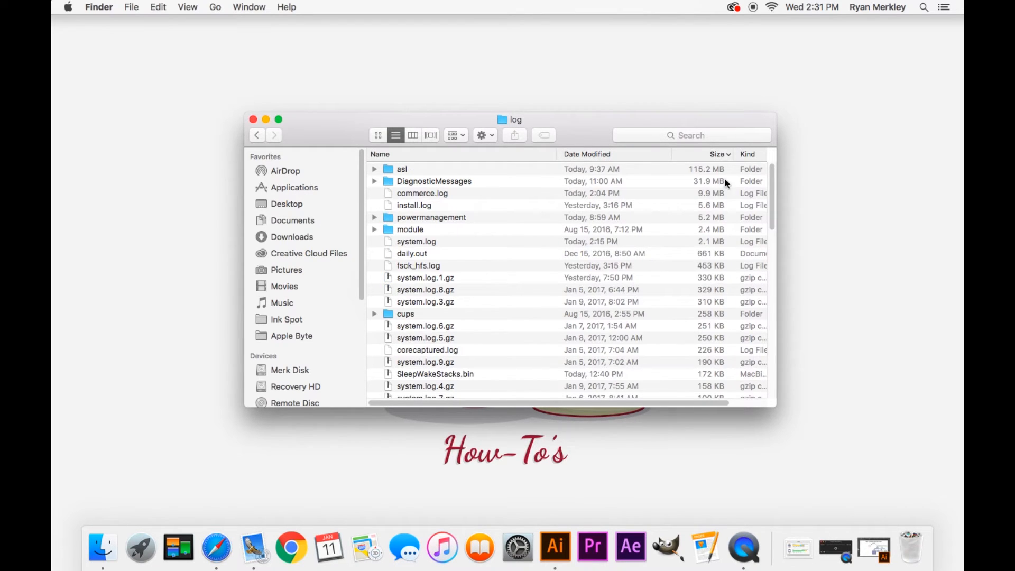
pyautogui.moveTo(723, 224)
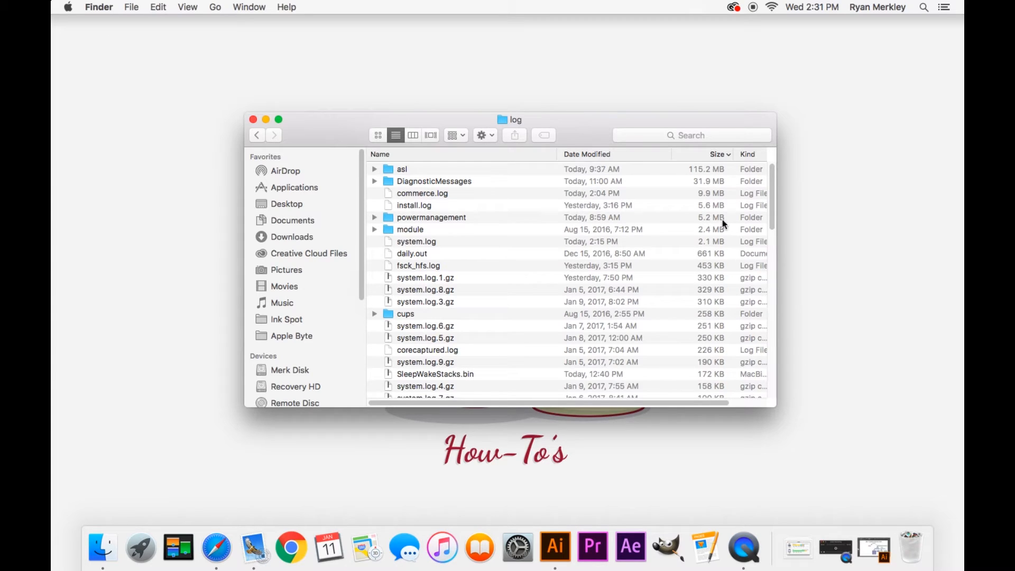
pyautogui.moveTo(672, 290)
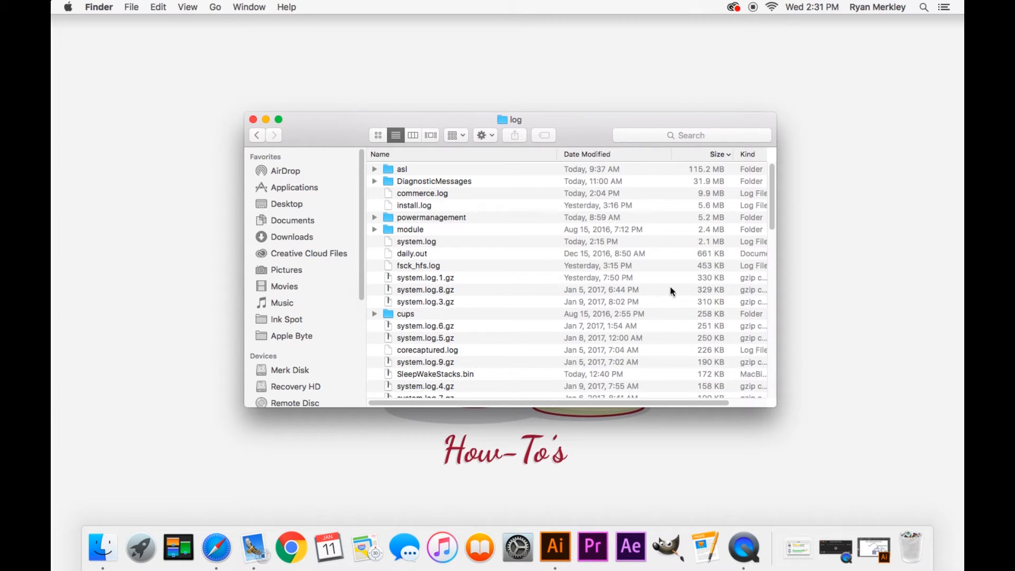
pyautogui.moveTo(698, 296)
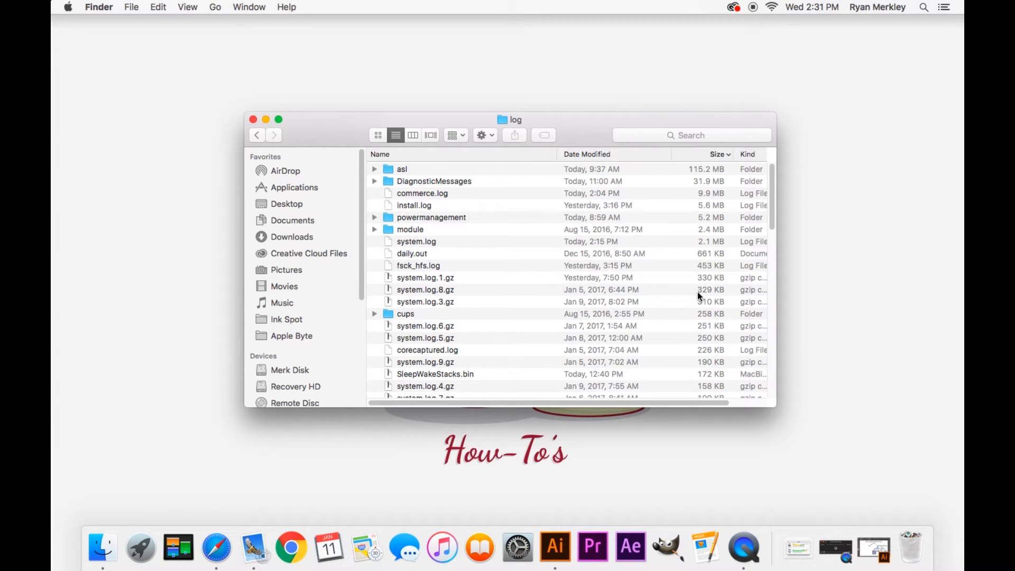
pyautogui.moveTo(644, 262)
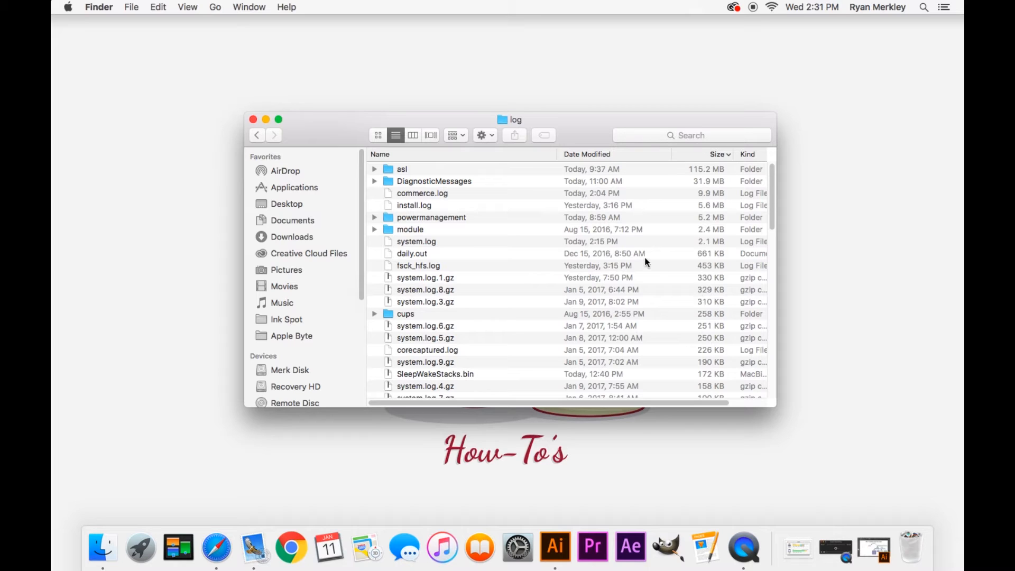
pyautogui.moveTo(433, 169)
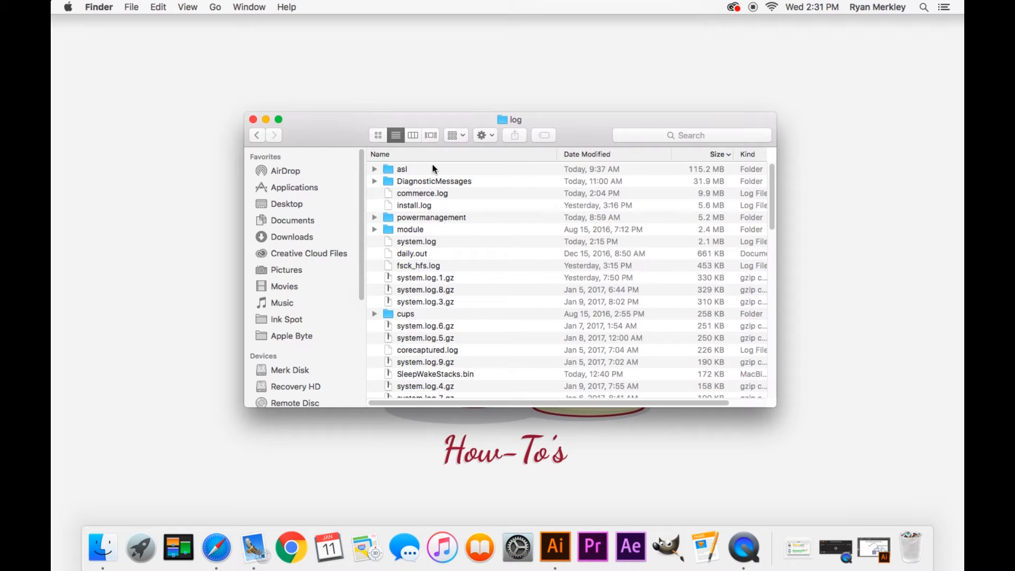
# Select the asl folder and then the system.log file in the log folder listing
pyautogui.click(402, 170)
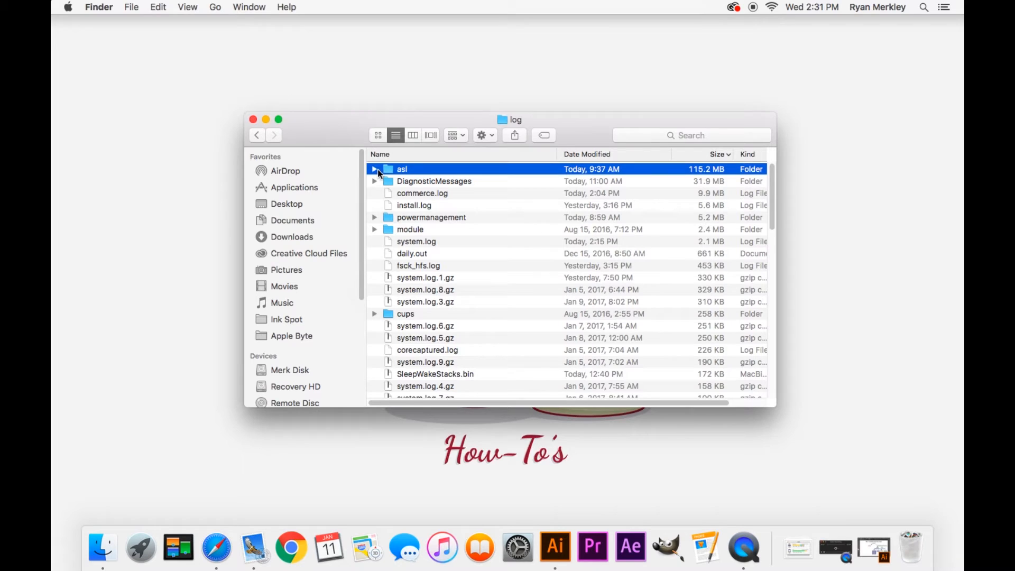
pyautogui.click(374, 170)
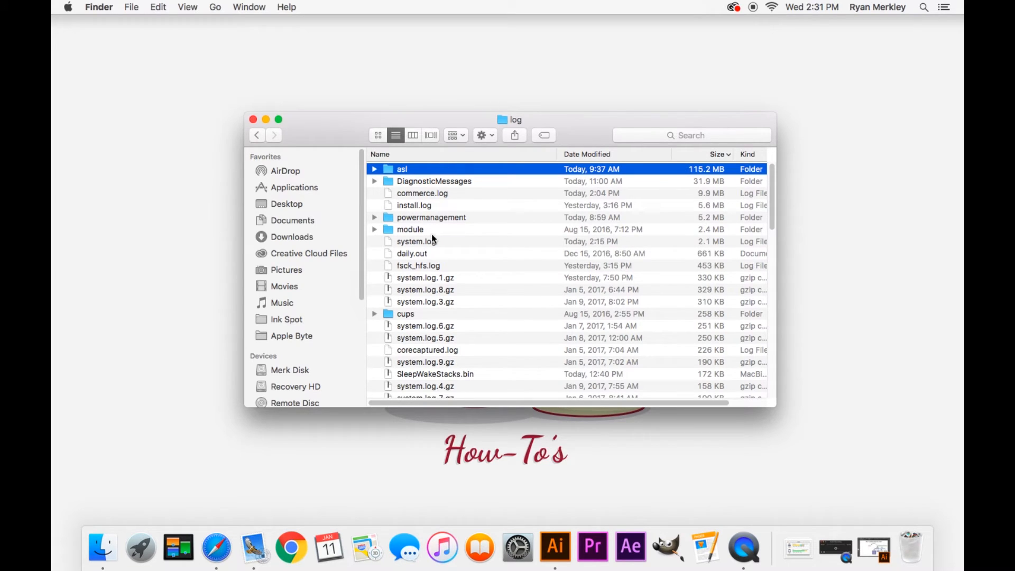
pyautogui.click(417, 241)
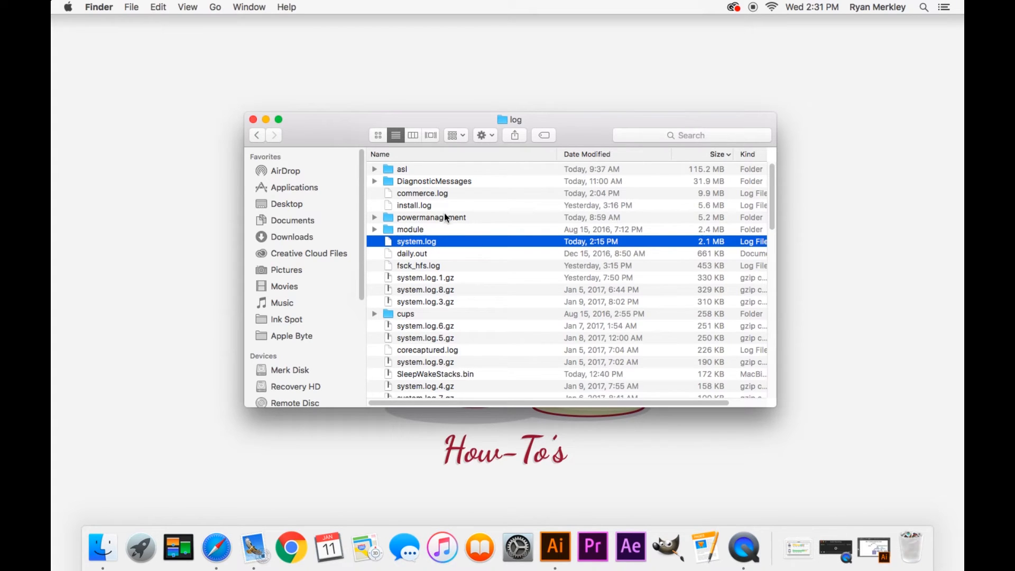
pyautogui.moveTo(505, 189)
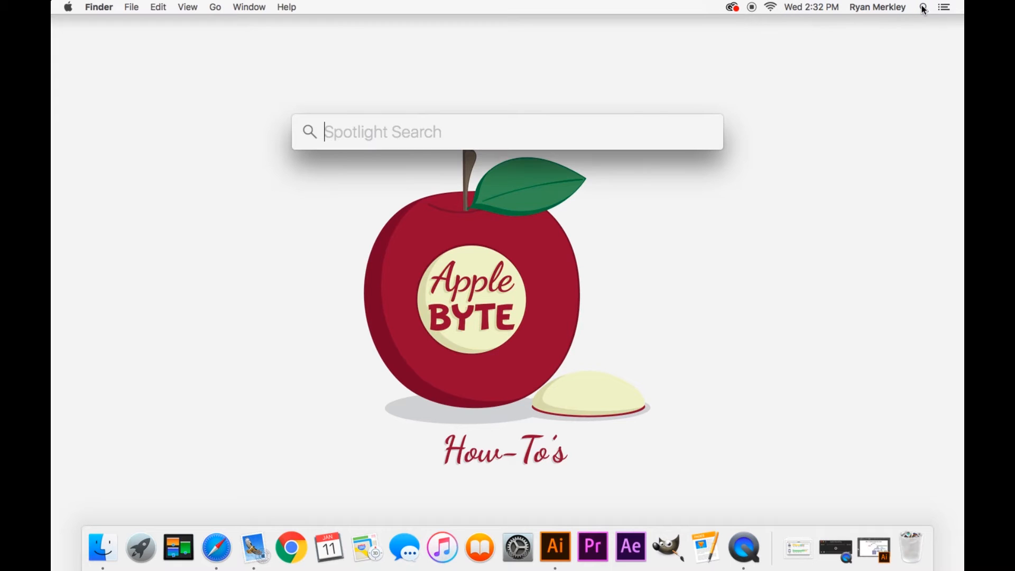
# Launch Console from Spotlight by searching 'console' and nudge its window up and right
pyautogui.write('console')
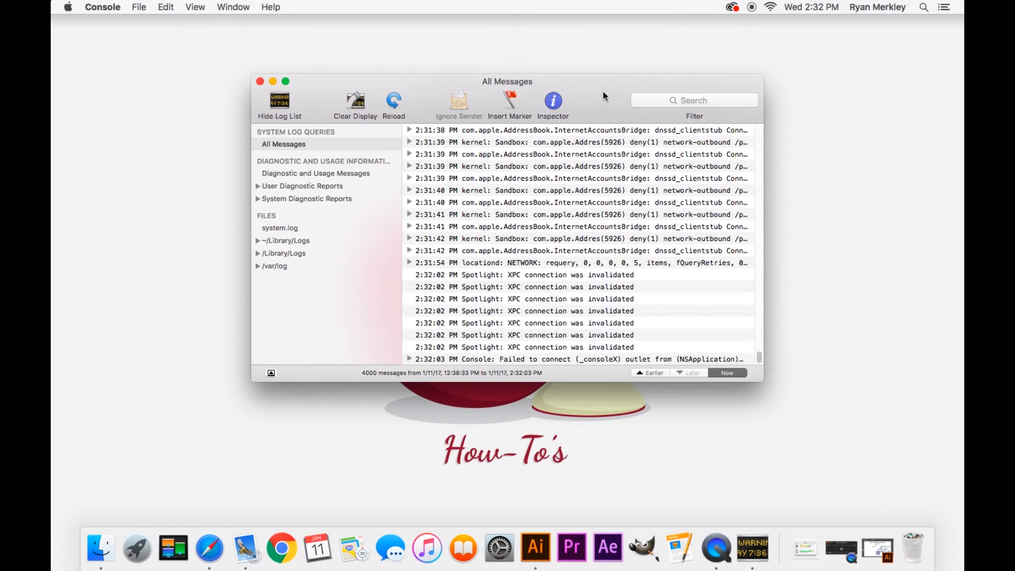
pyautogui.moveTo(507, 82); pyautogui.dragTo(539, 64)
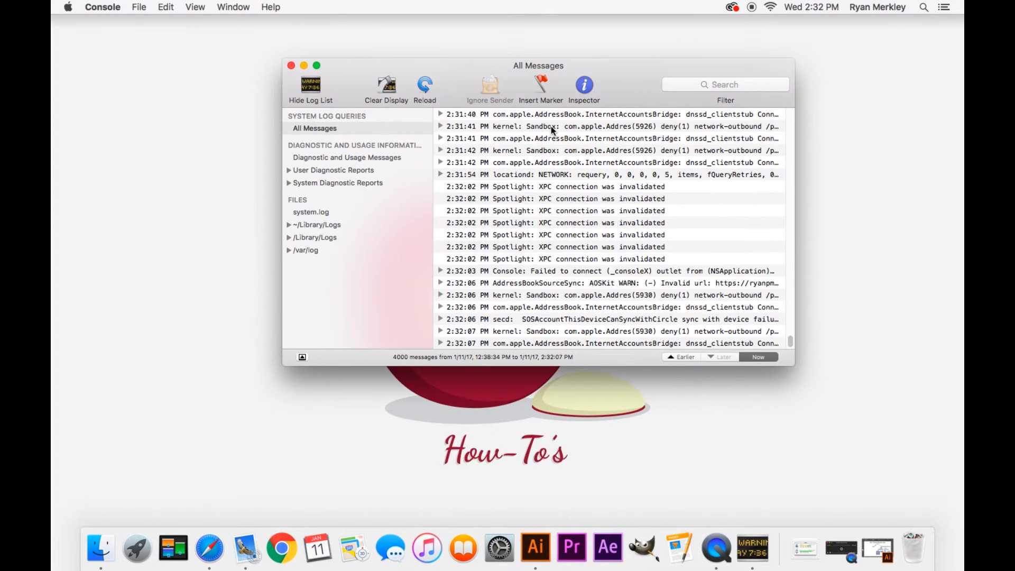
pyautogui.scroll(-3)
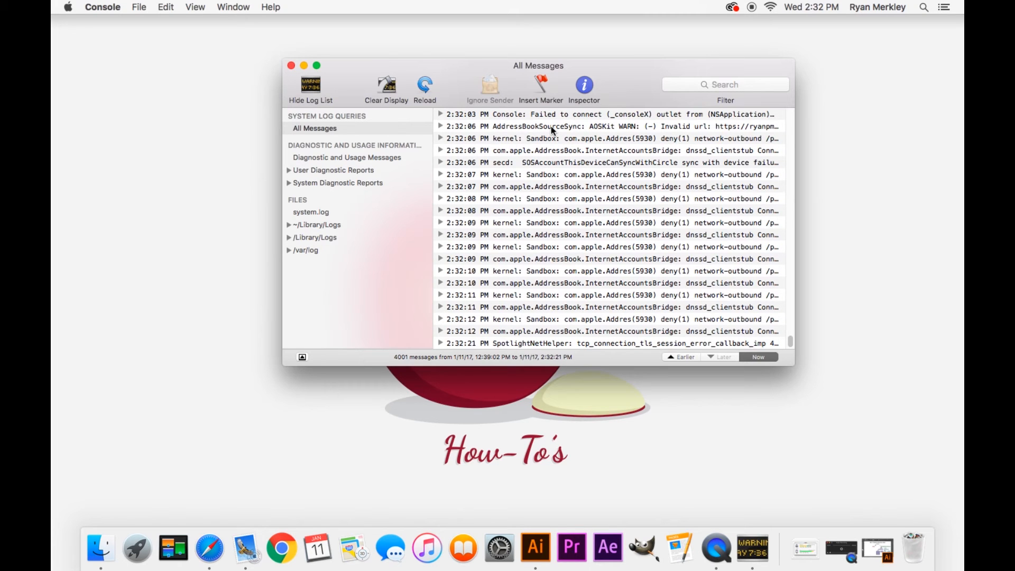
# Expand the ~/Library/Logs folder in the sidebar, then collapse it again
pyautogui.moveTo(538, 65); pyautogui.dragTo(555, 62)
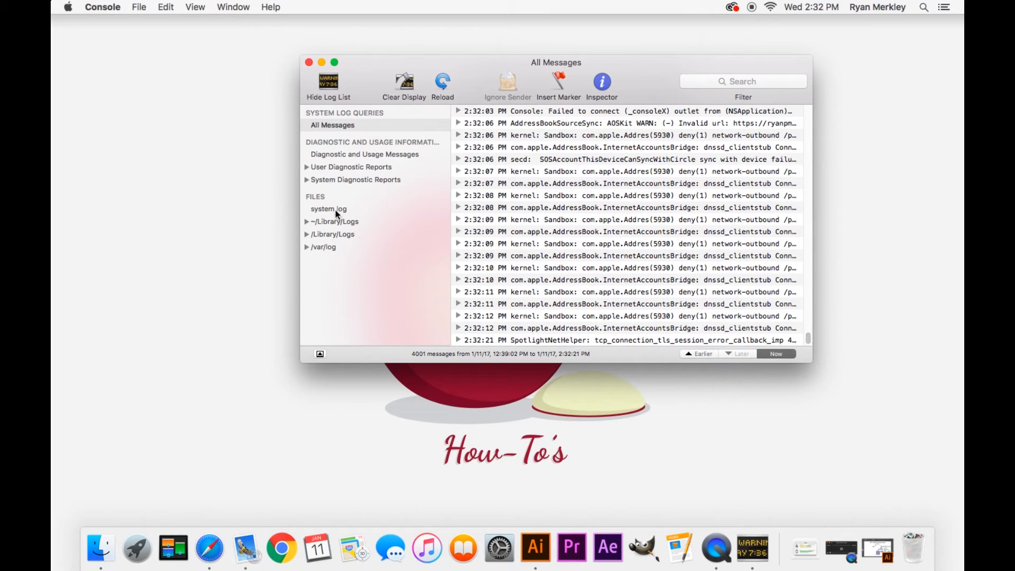
pyautogui.moveTo(326, 218)
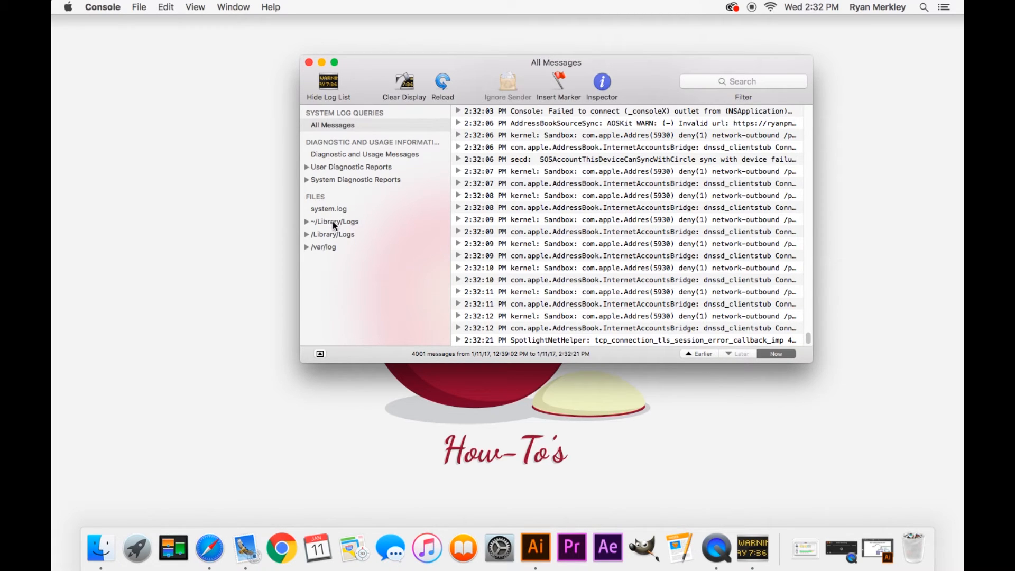
pyautogui.click(307, 222)
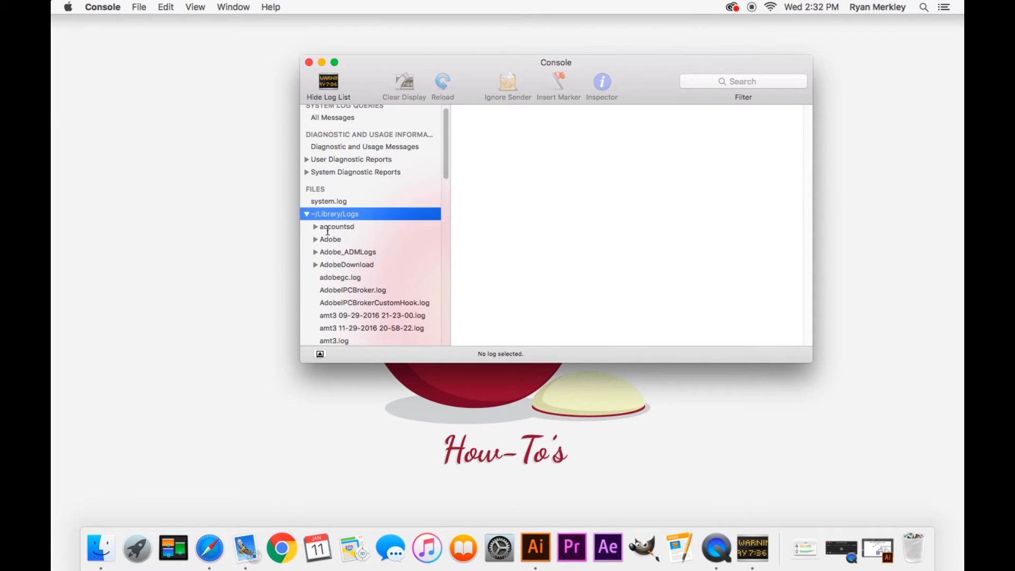
pyautogui.click(307, 214)
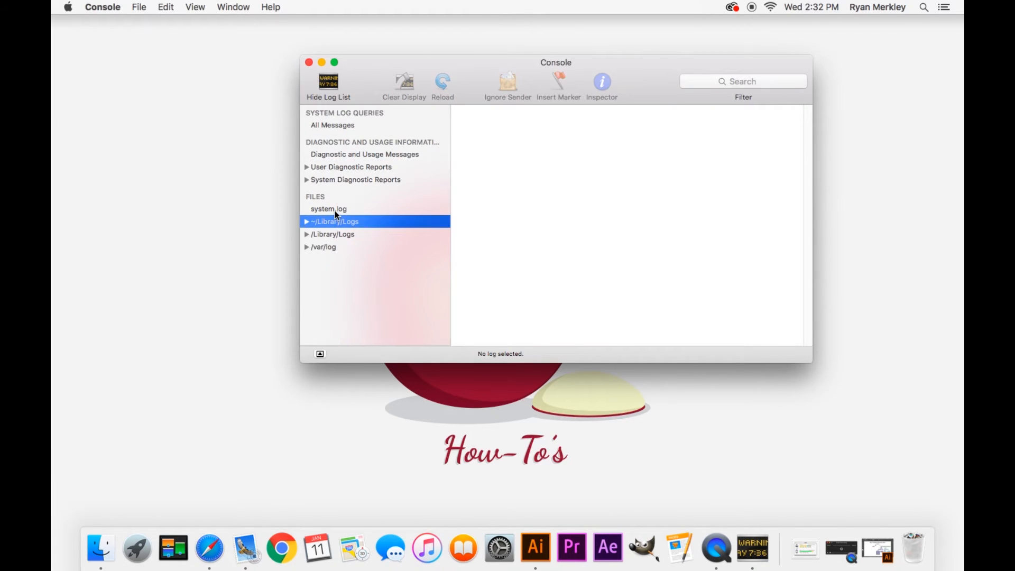
# Show system.log and highlight the AddressBook and dnssd_clientstub ConnectToServer entry text
pyautogui.click(328, 209)
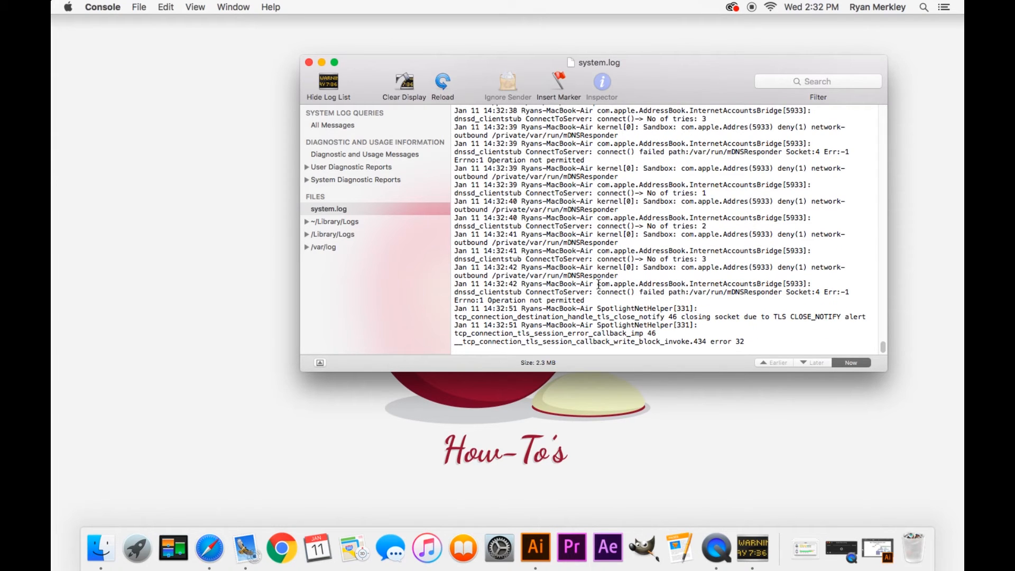
pyautogui.doubleClick(690, 284)
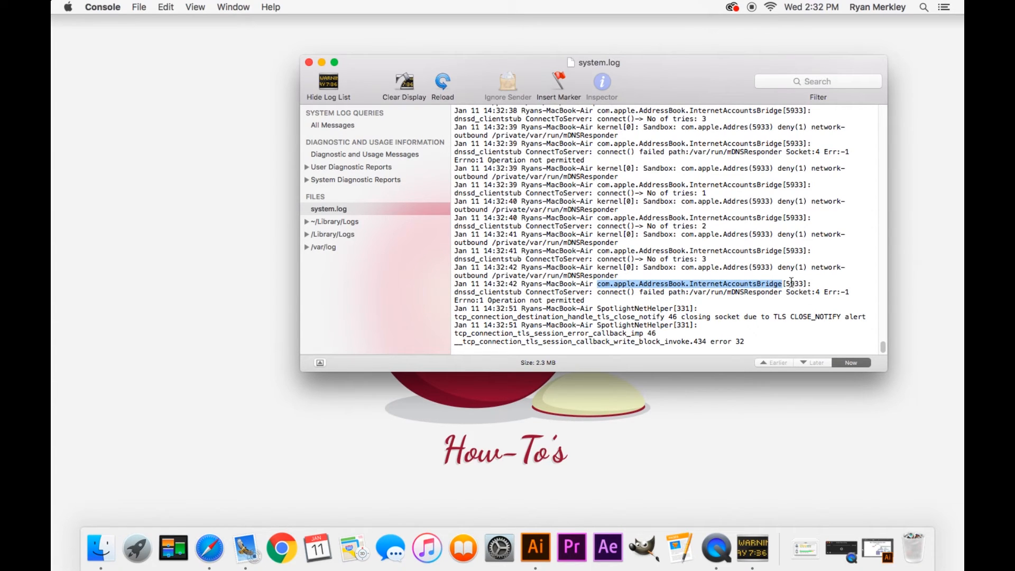
pyautogui.doubleClick(796, 284)
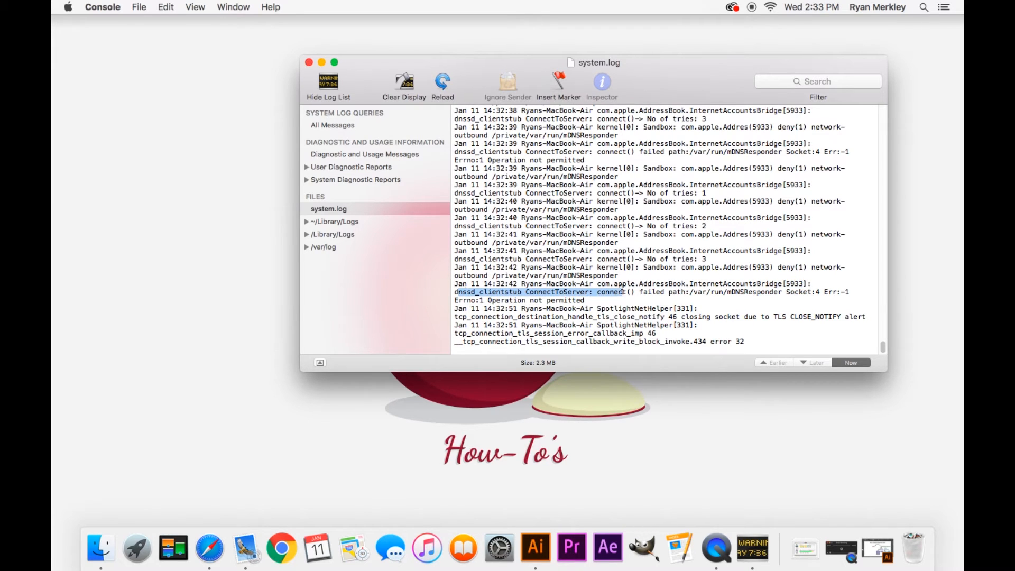
pyautogui.moveTo(622, 292); pyautogui.dragTo(777, 292)
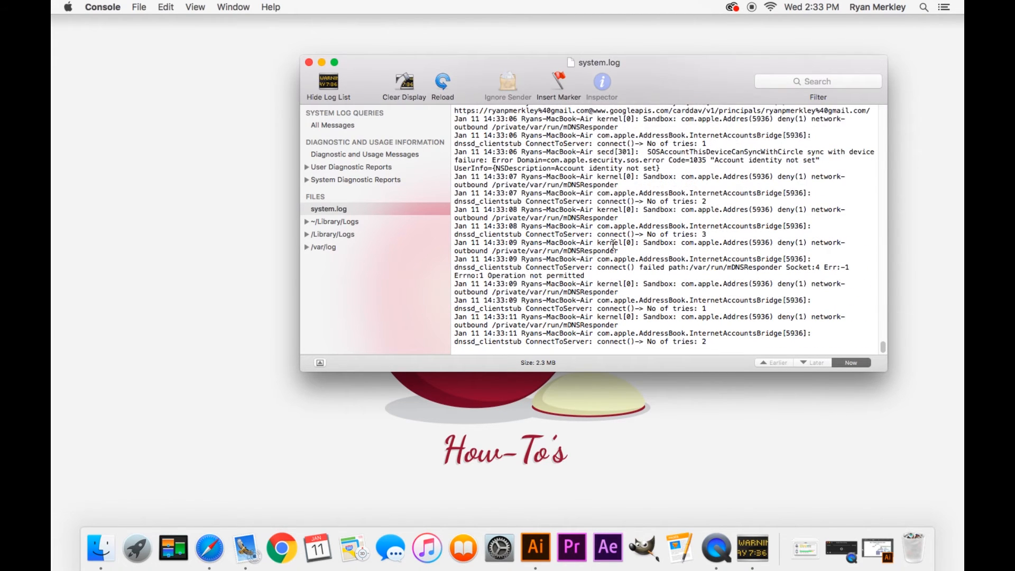
pyautogui.scroll(-3)
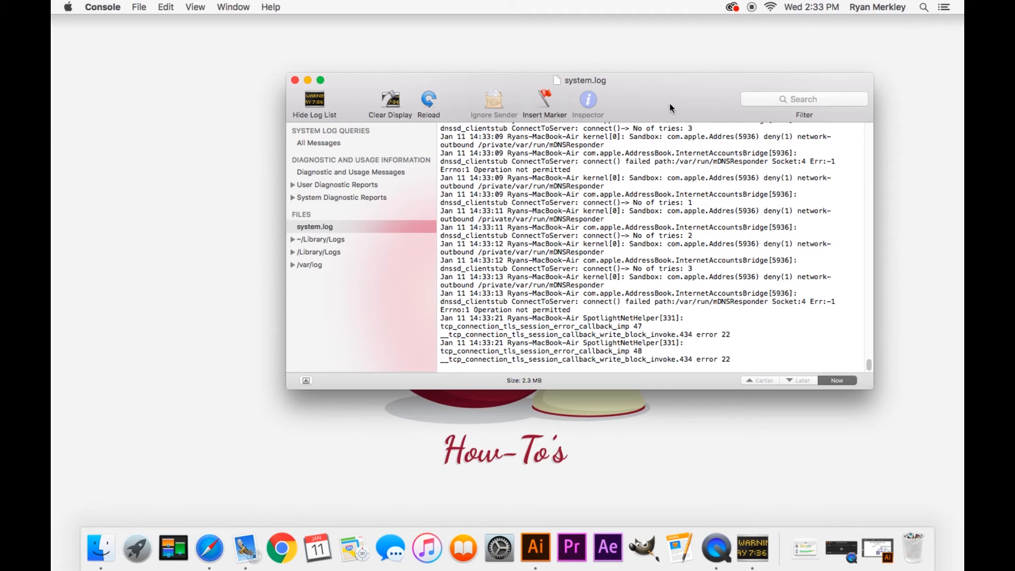
pyautogui.moveTo(471, 279)
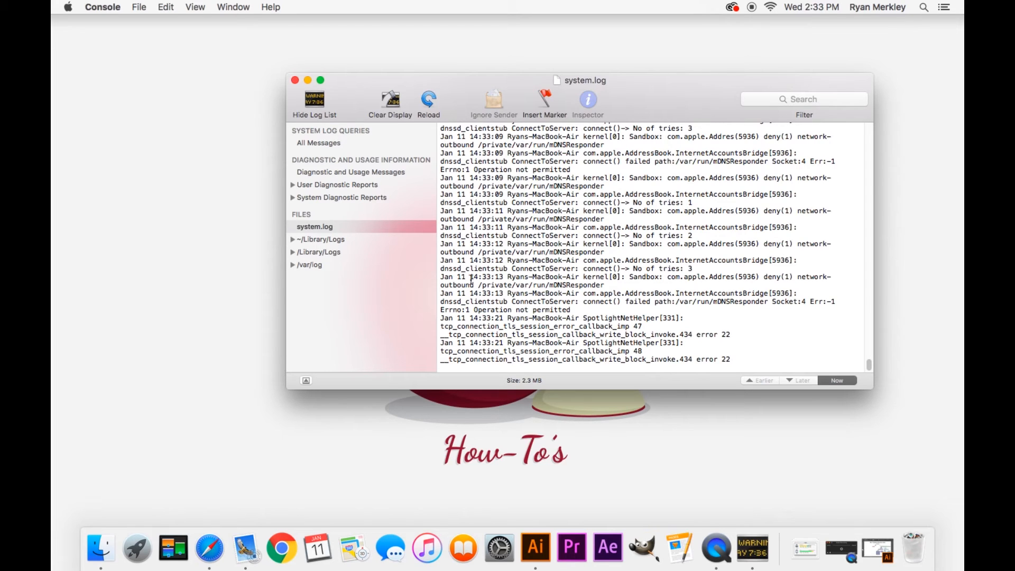
# Insert a timestamped marker after the 14:33:13 entry in system.log
pyautogui.doubleClick(486, 276)
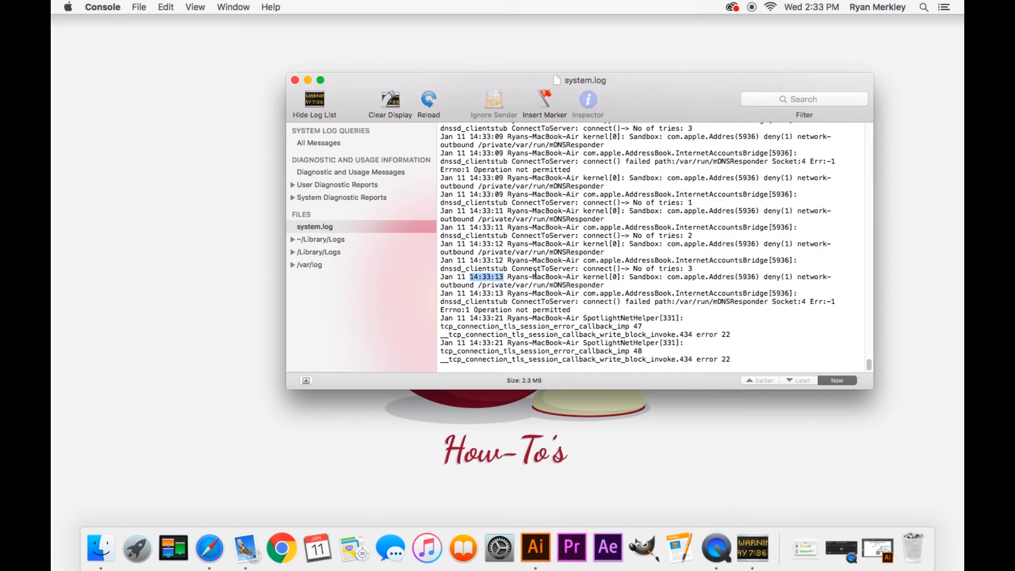
pyautogui.moveTo(642, 113)
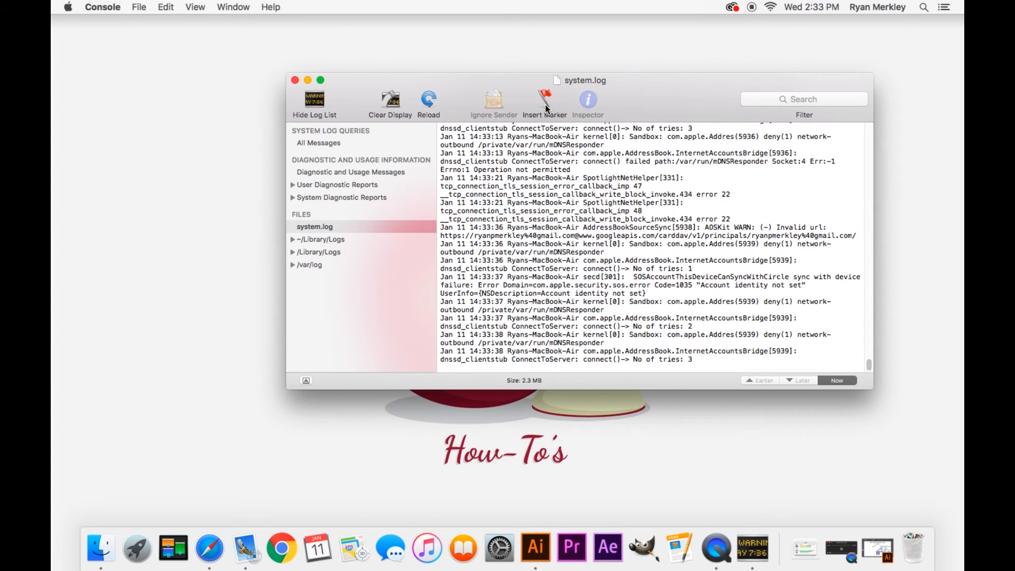
pyautogui.click(545, 103)
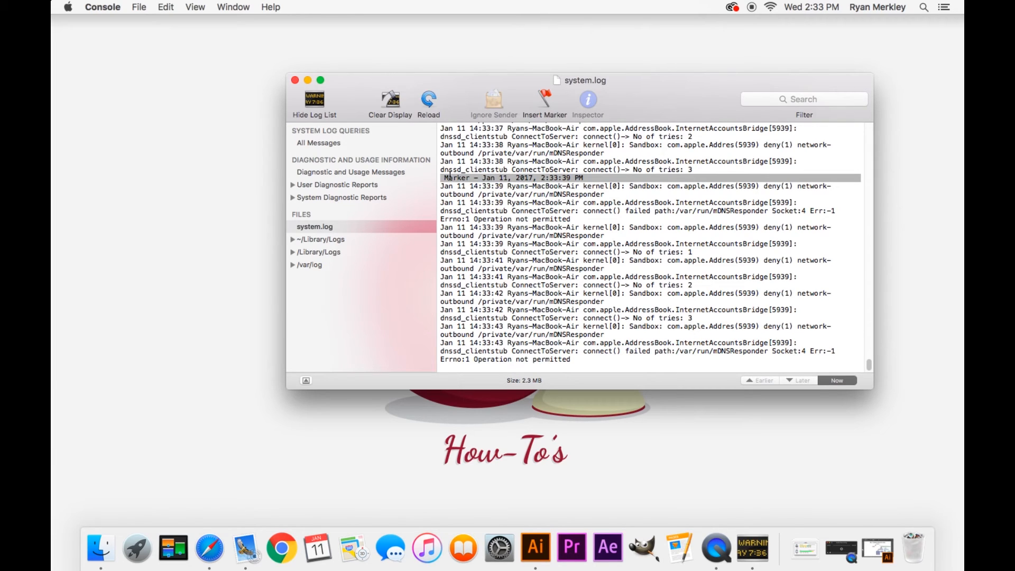
pyautogui.moveTo(554, 391)
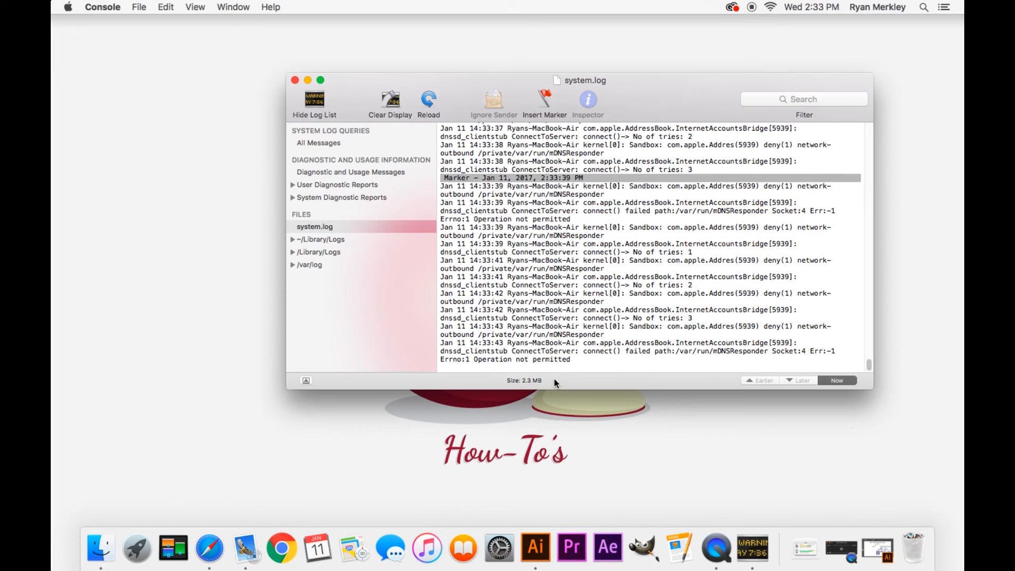
pyautogui.moveTo(355, 200)
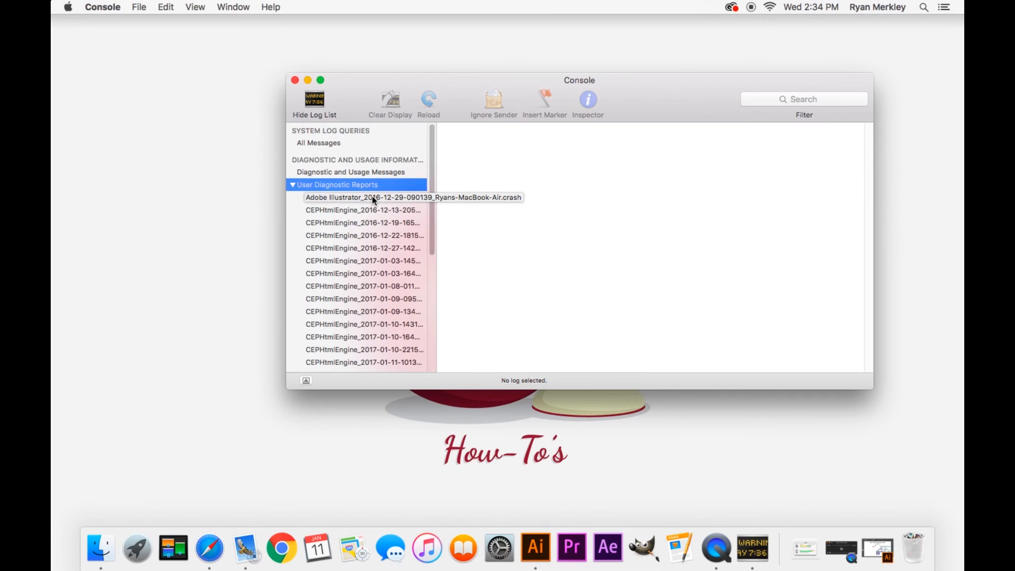
# Display the Adobe Illustrator .crash report and scroll to the Crashed thread backtrace
pyautogui.click(413, 198)
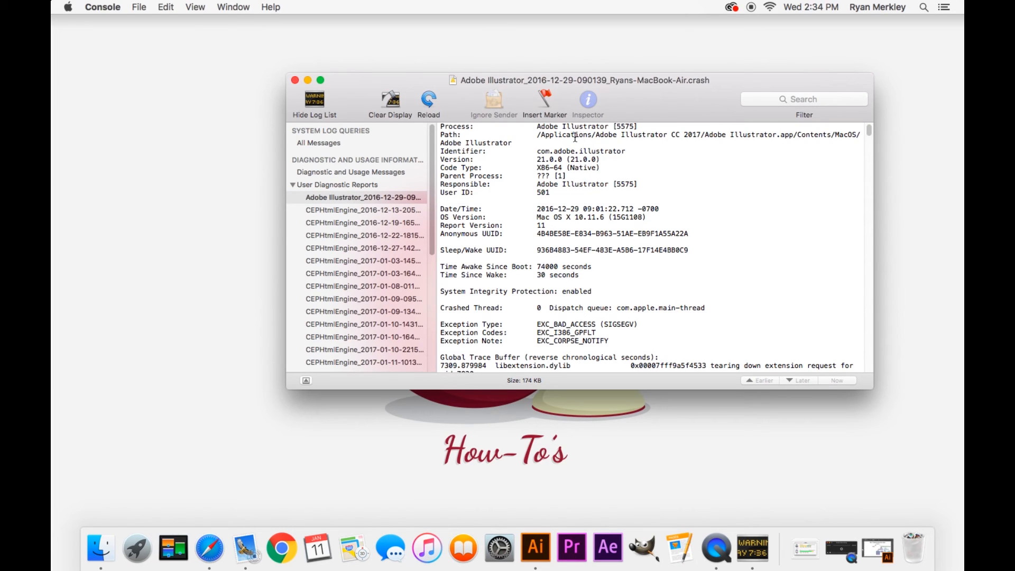
pyautogui.scroll(-3)
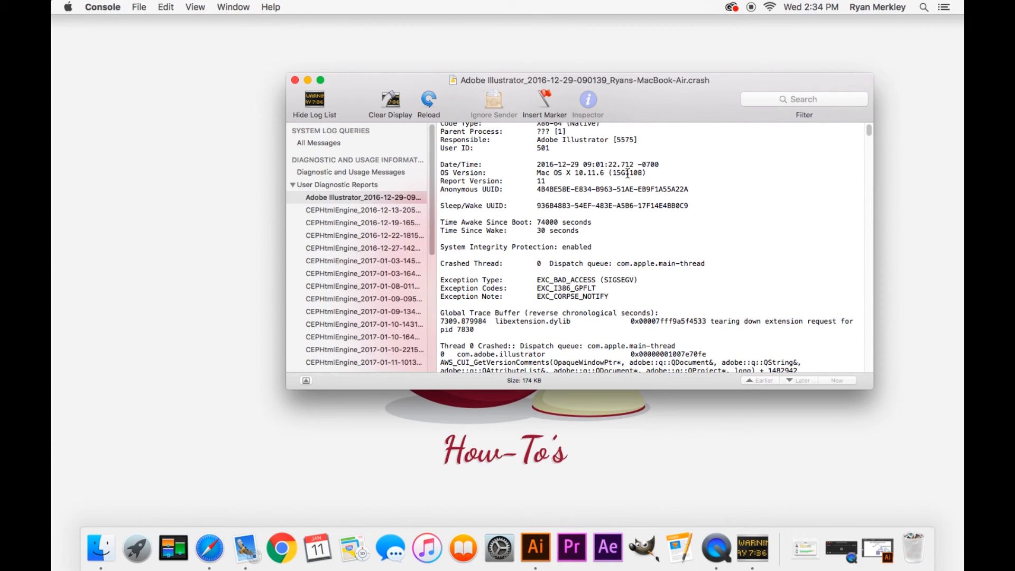
pyautogui.scroll(-3)
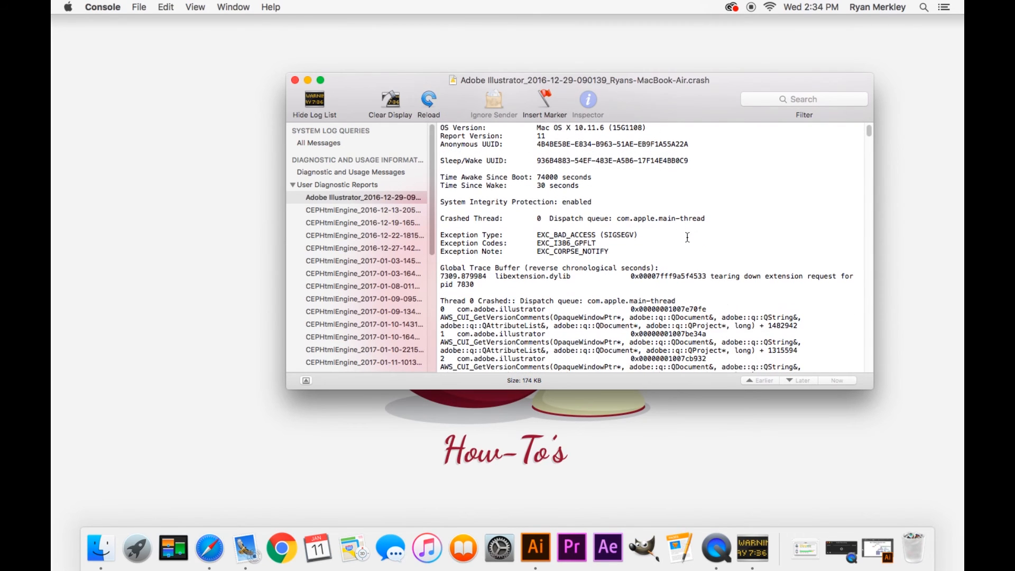
pyautogui.scroll(-3)
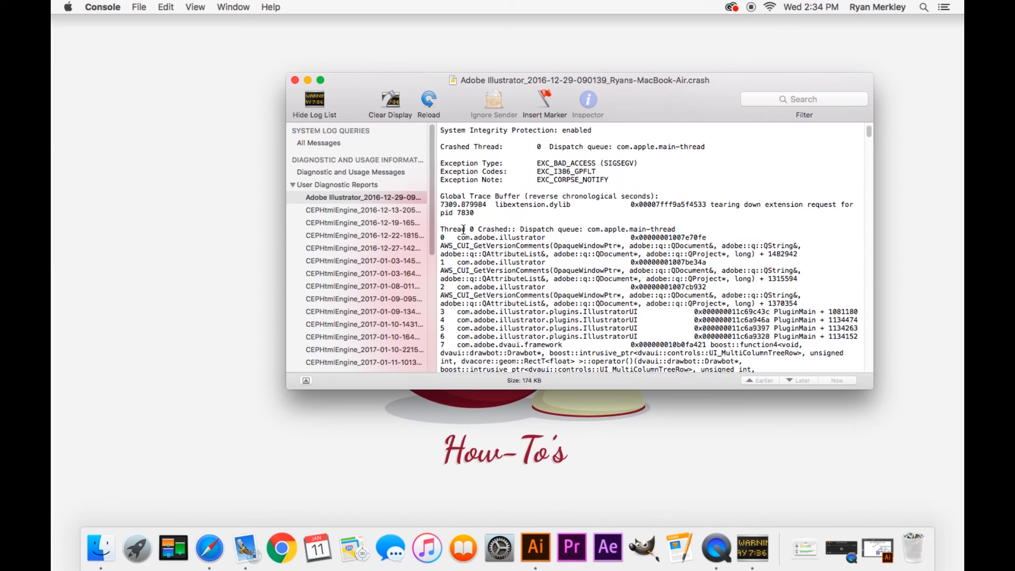
pyautogui.doubleClick(495, 230)
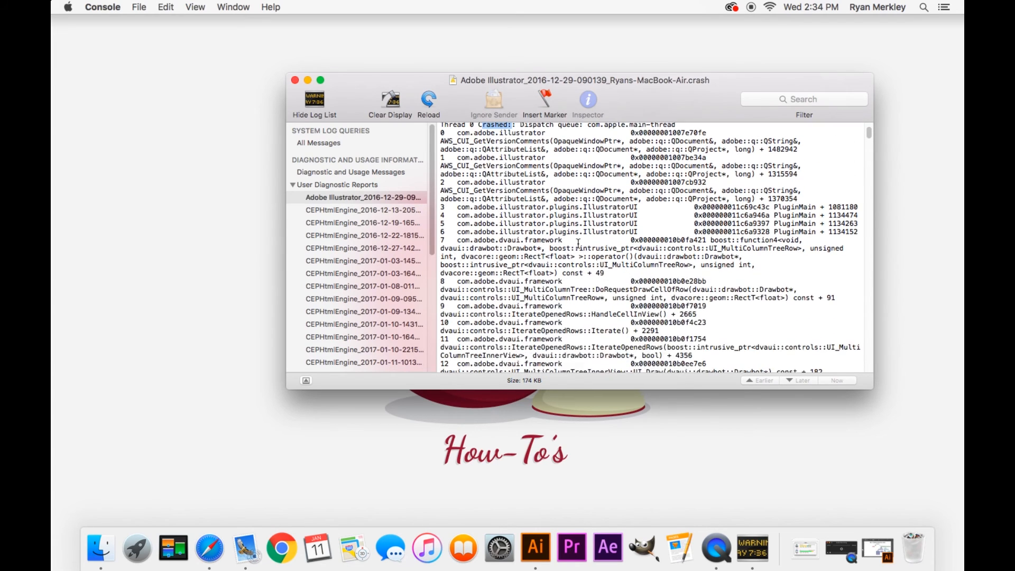
pyautogui.scroll(-3)
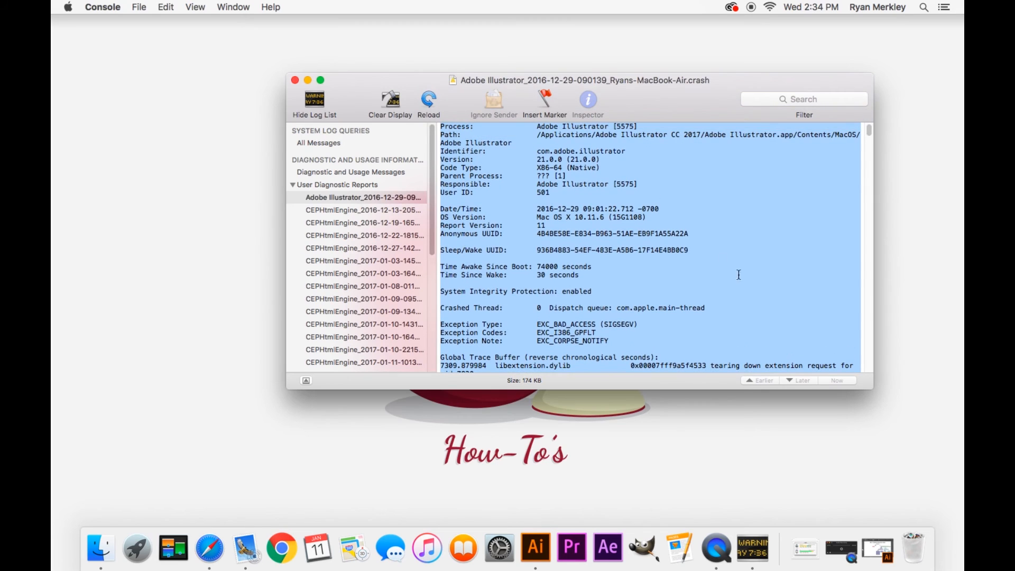
pyautogui.moveTo(567, 167)
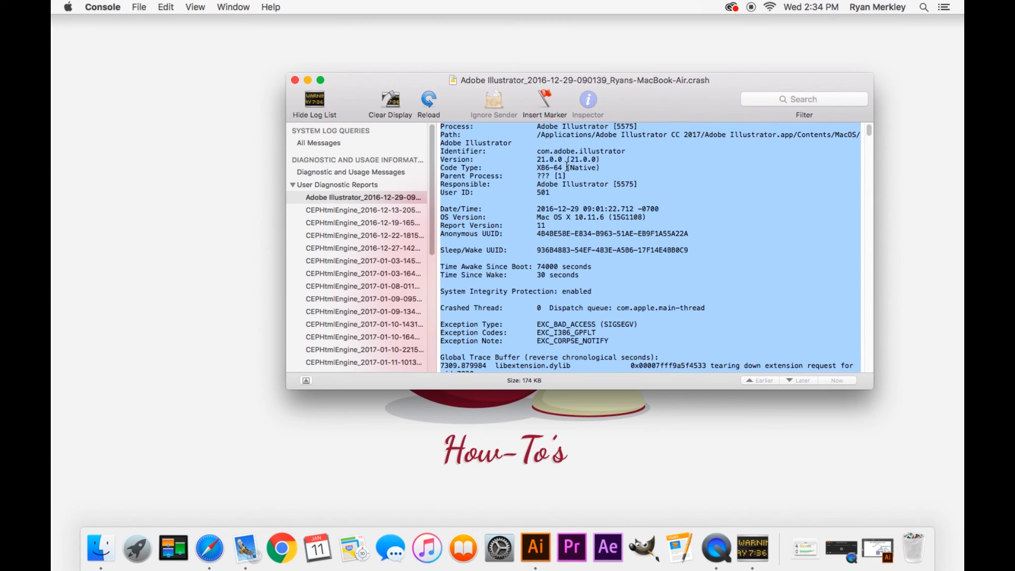
pyautogui.scroll(-3)
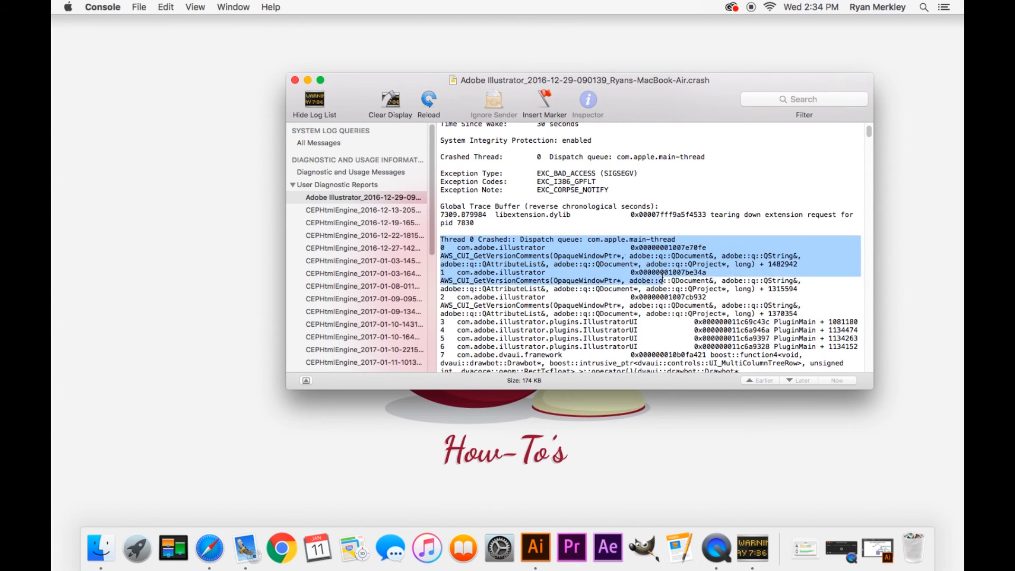
pyautogui.scroll(-3)
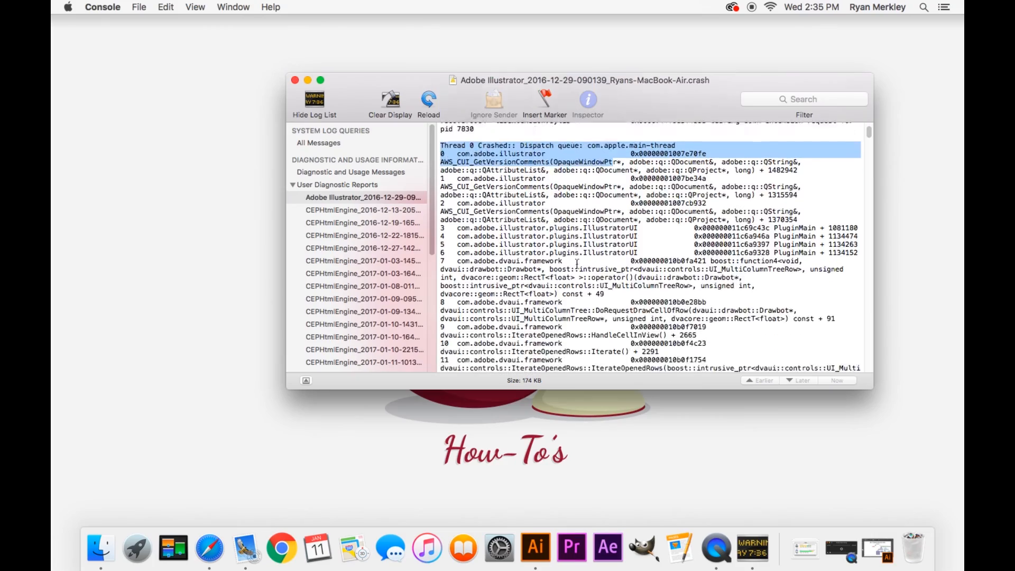
pyautogui.scroll(-3)
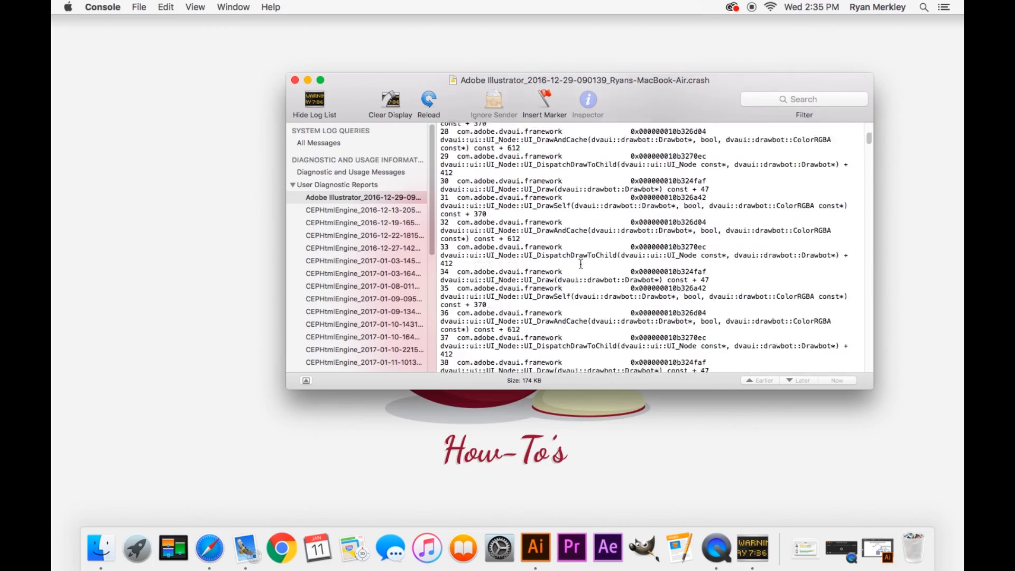
pyautogui.scroll(-3)
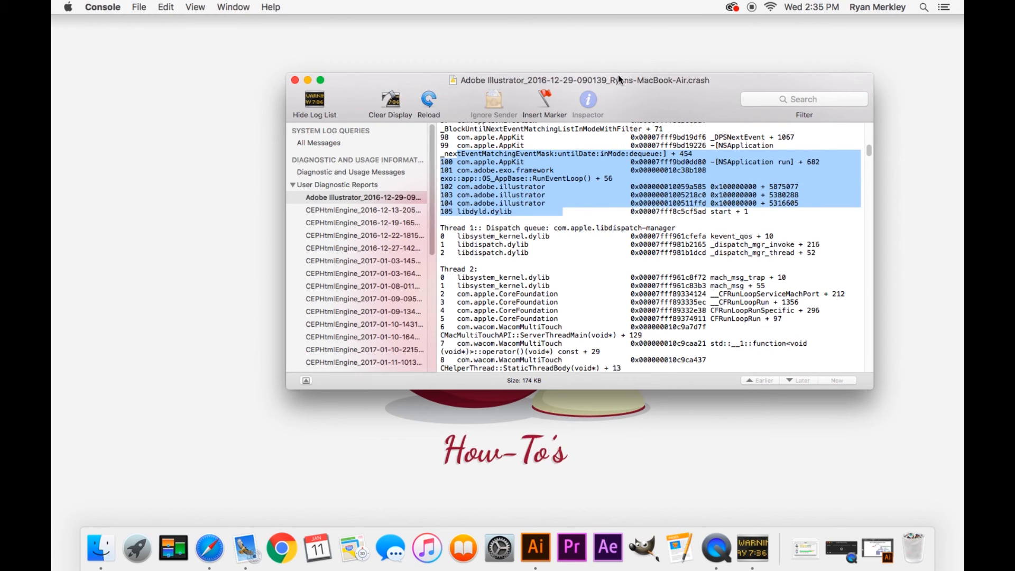
pyautogui.moveTo(529, 233)
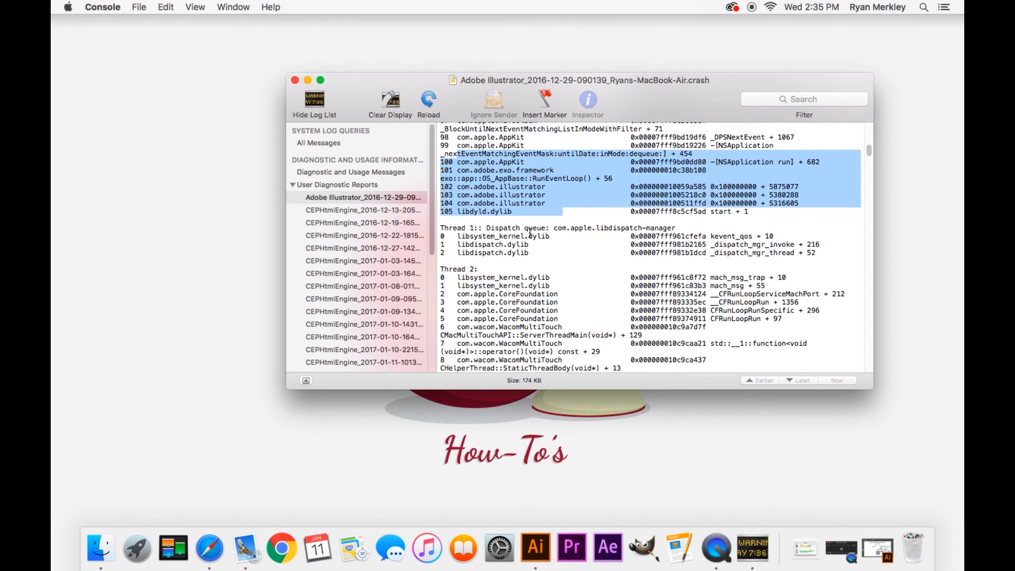
pyautogui.scroll(-3)
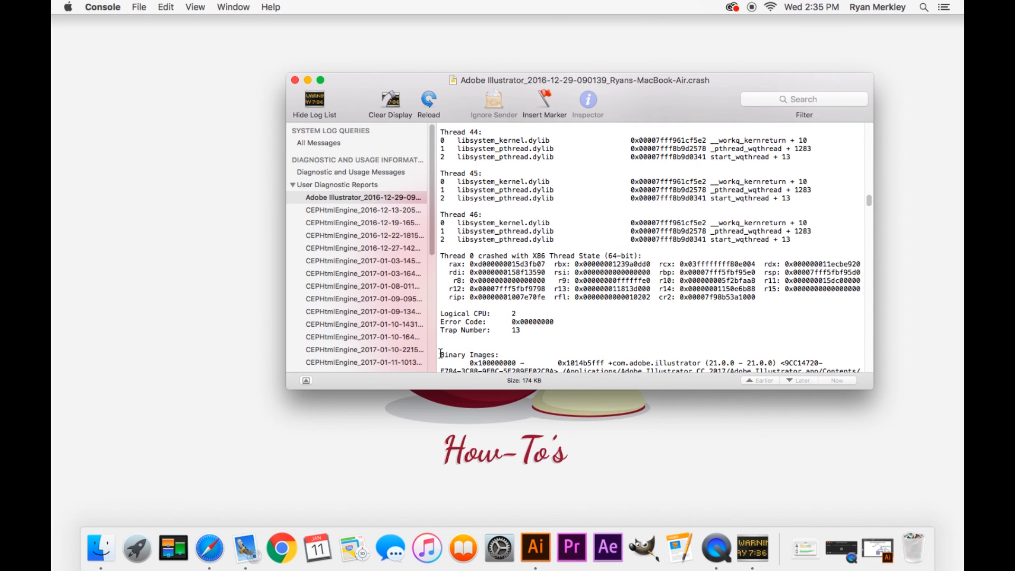
pyautogui.scroll(-3)
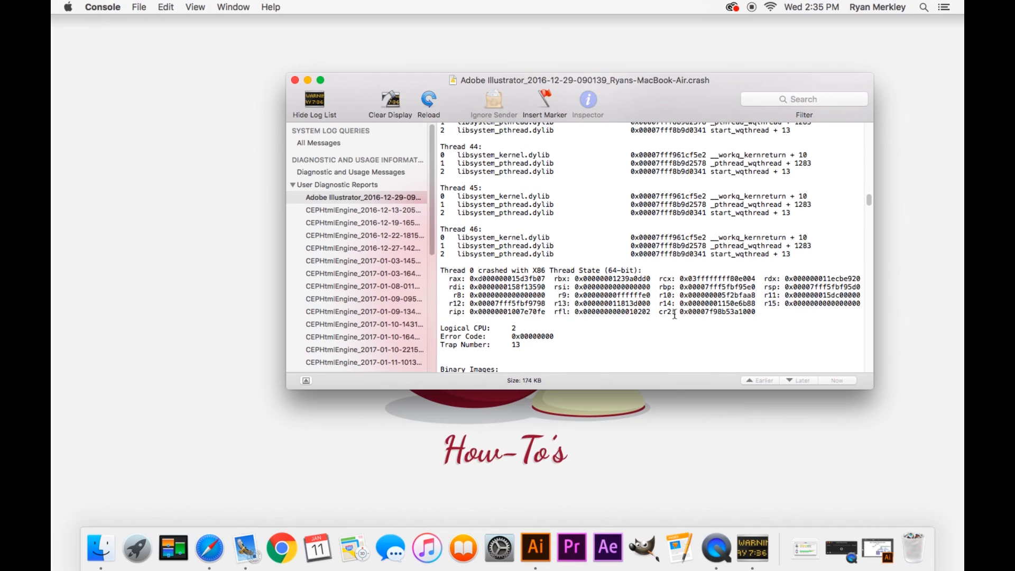
pyautogui.scroll(-3)
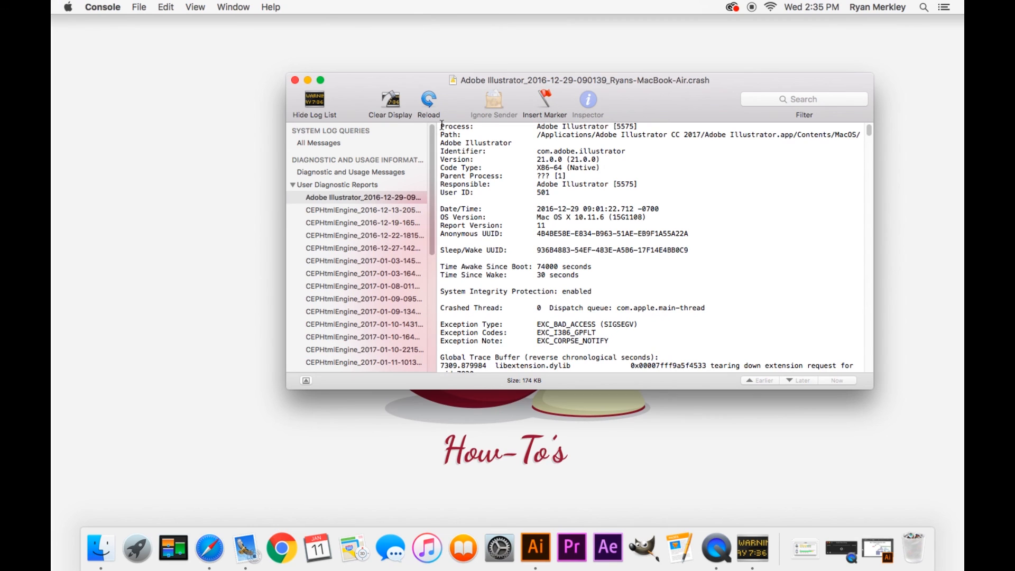
# Quit Console, leaving the Finder desktop showing
pyautogui.scroll(-3)
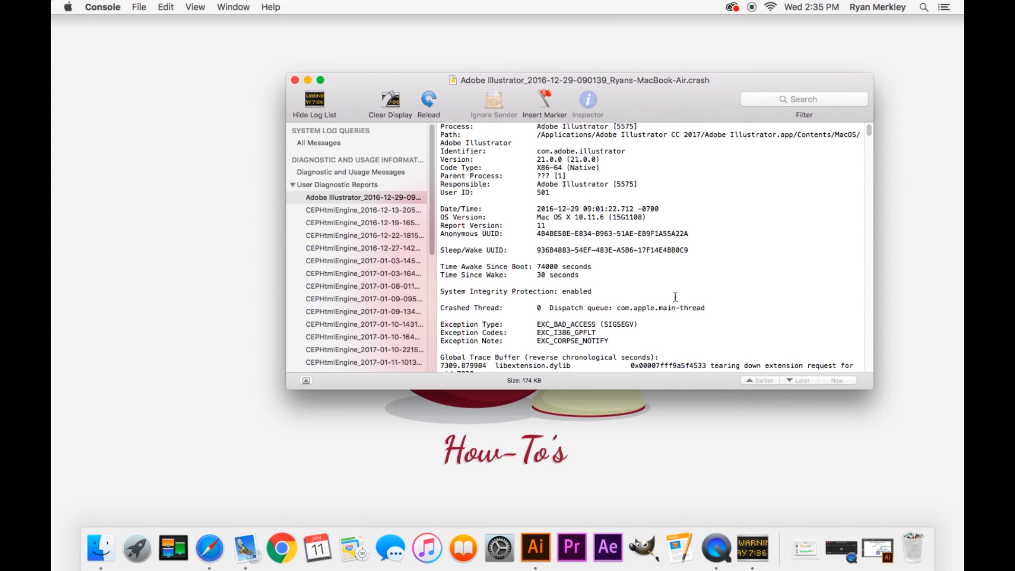
pyautogui.click(295, 79)
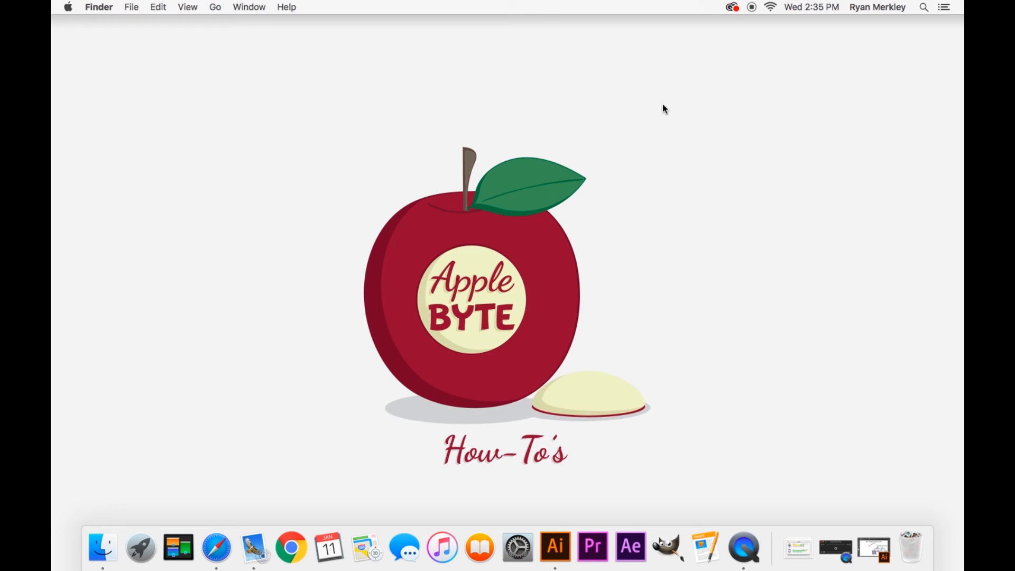